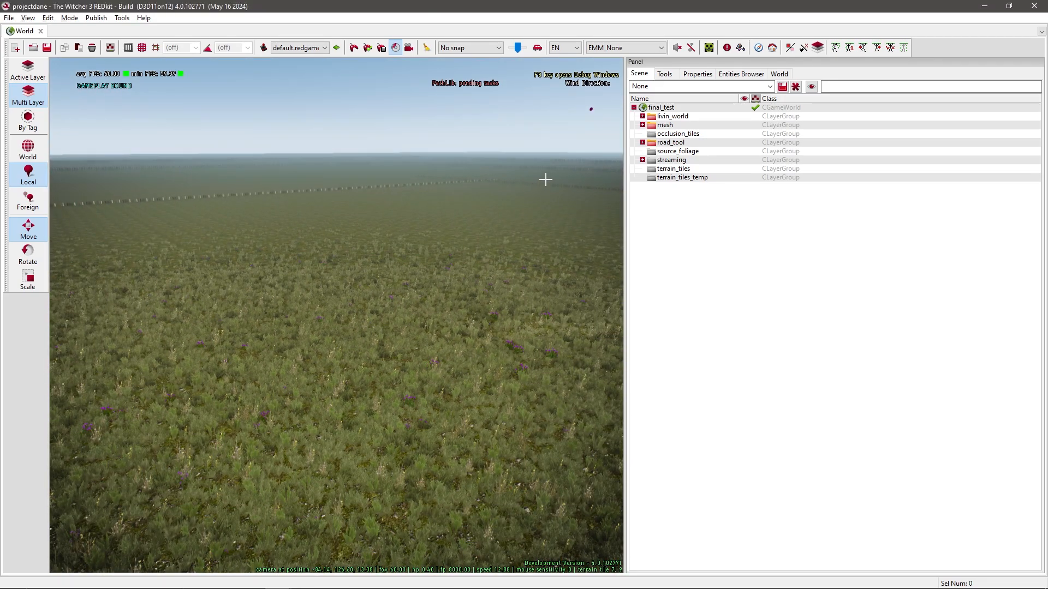
Add a new layer group named 'Roads' under the final_test world.
left_click(9, 18)
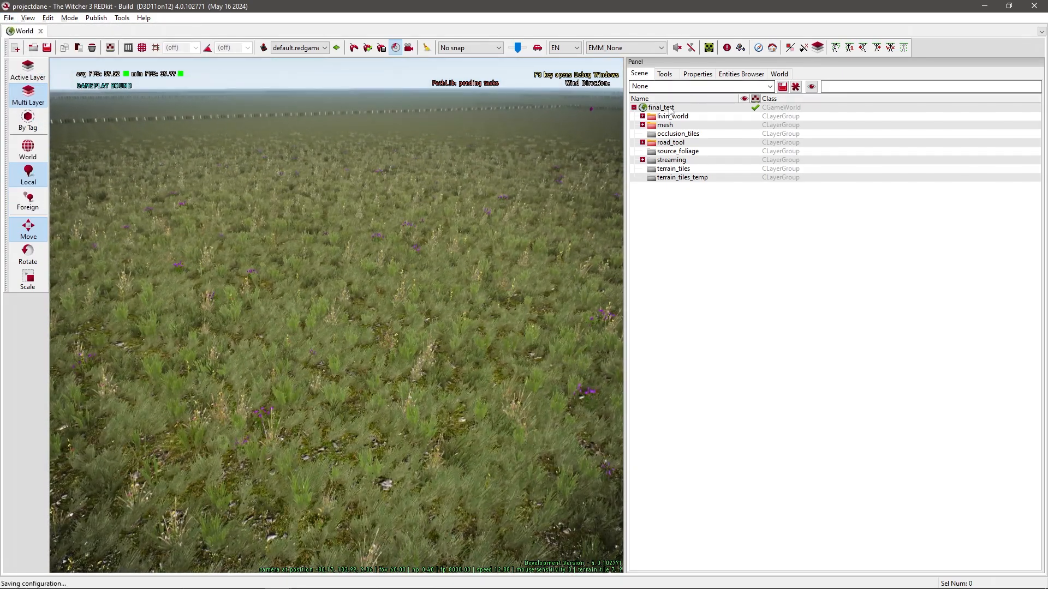
right_click(661, 108)
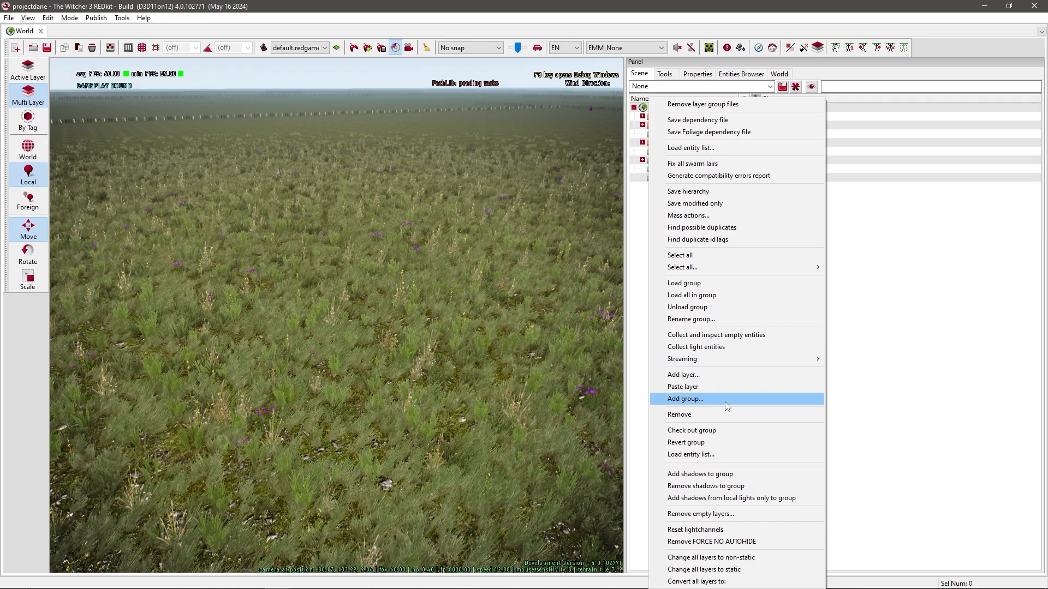
left_click(684, 399)
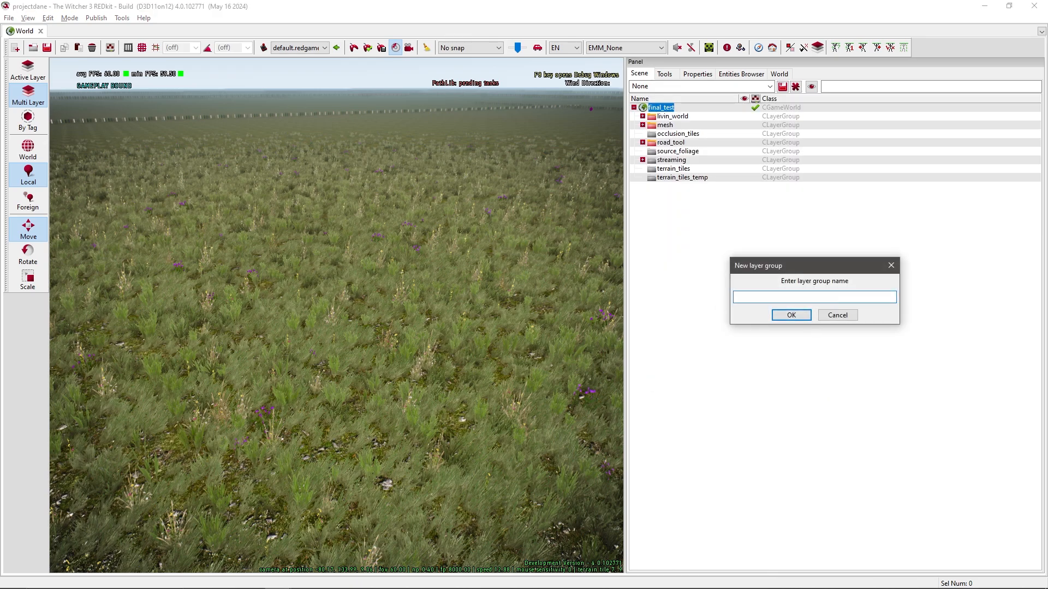
type("Roads")
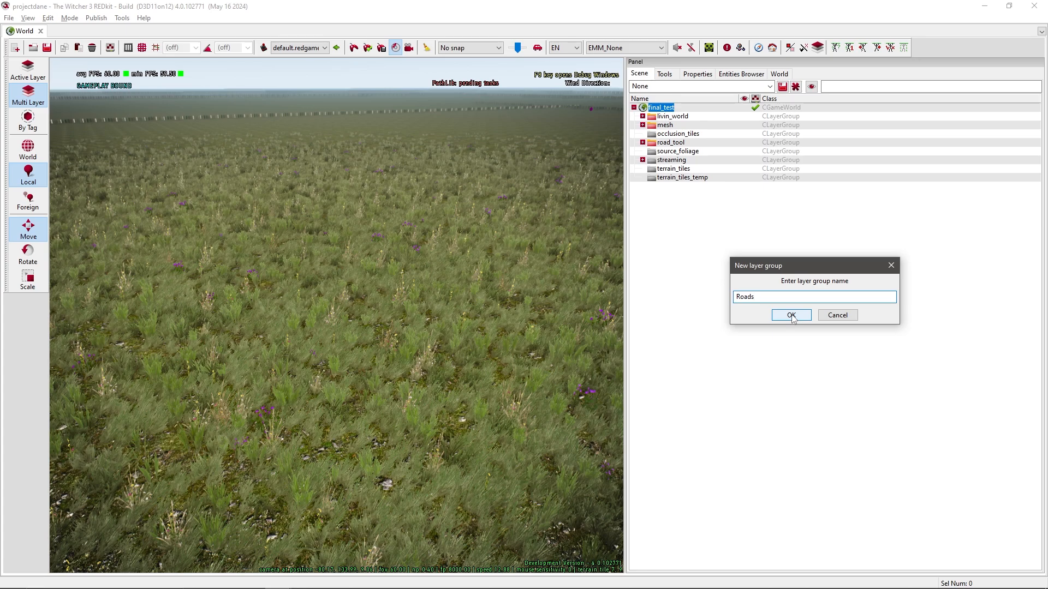
left_click(790, 314)
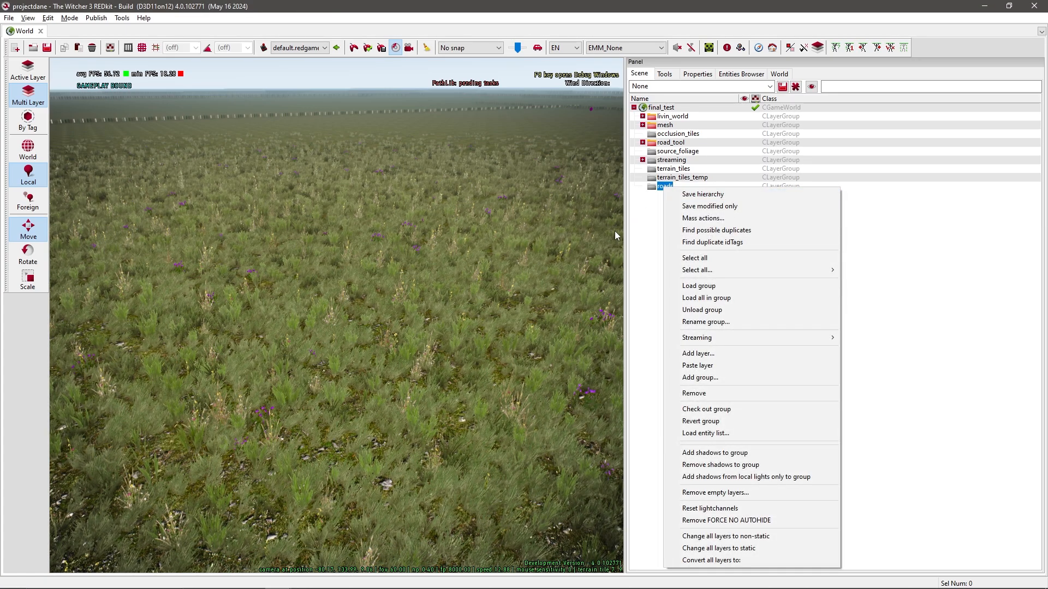
Create a static outdoor layer named 'Path' in the roads group and make it the working layer.
left_click(697, 353)
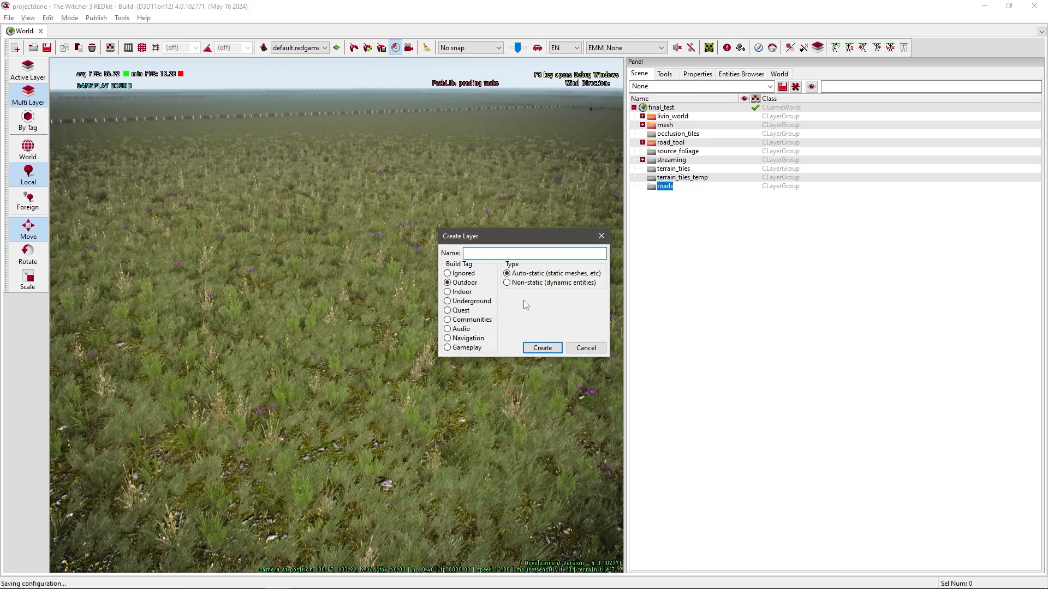
mouse_move(573, 281)
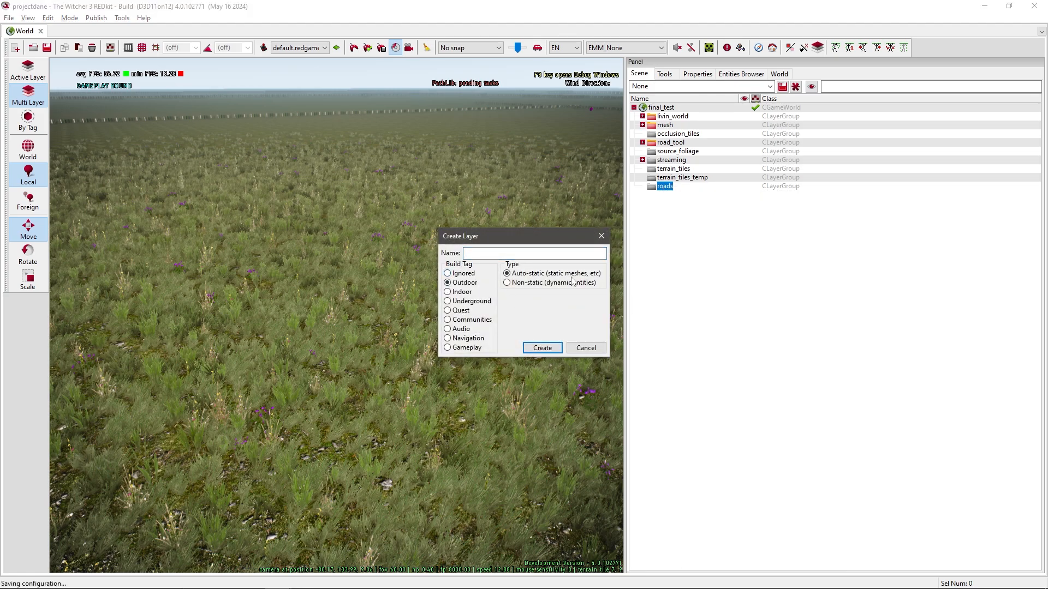
mouse_move(589, 294)
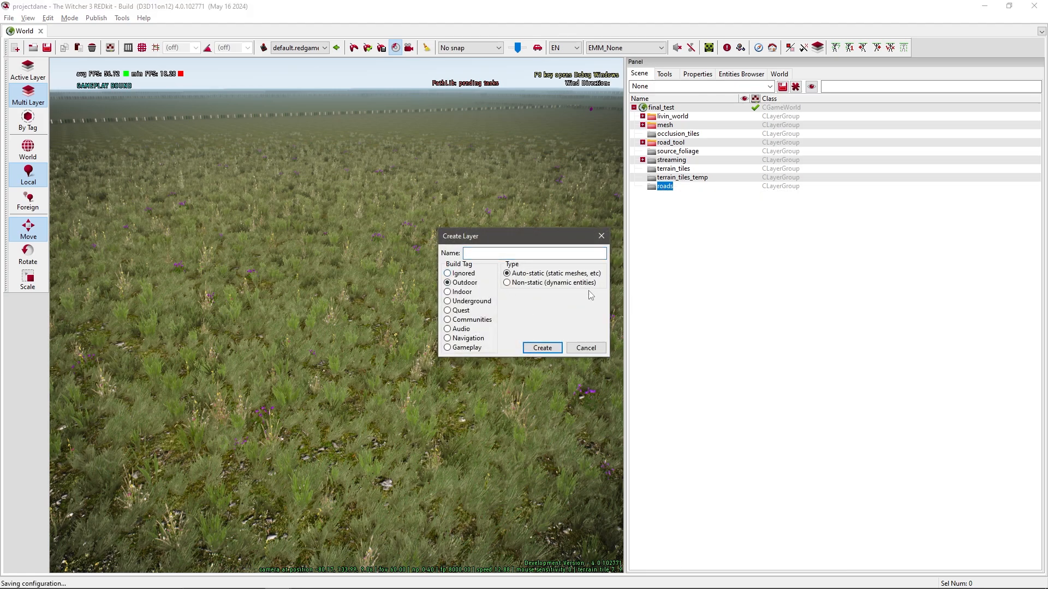
left_click(535, 252)
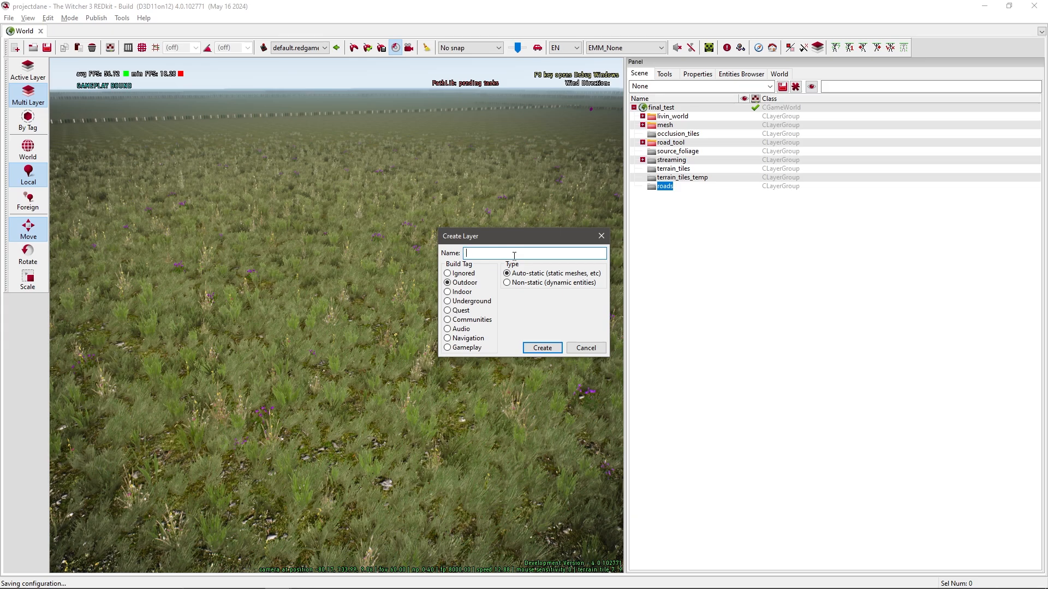
type("Path")
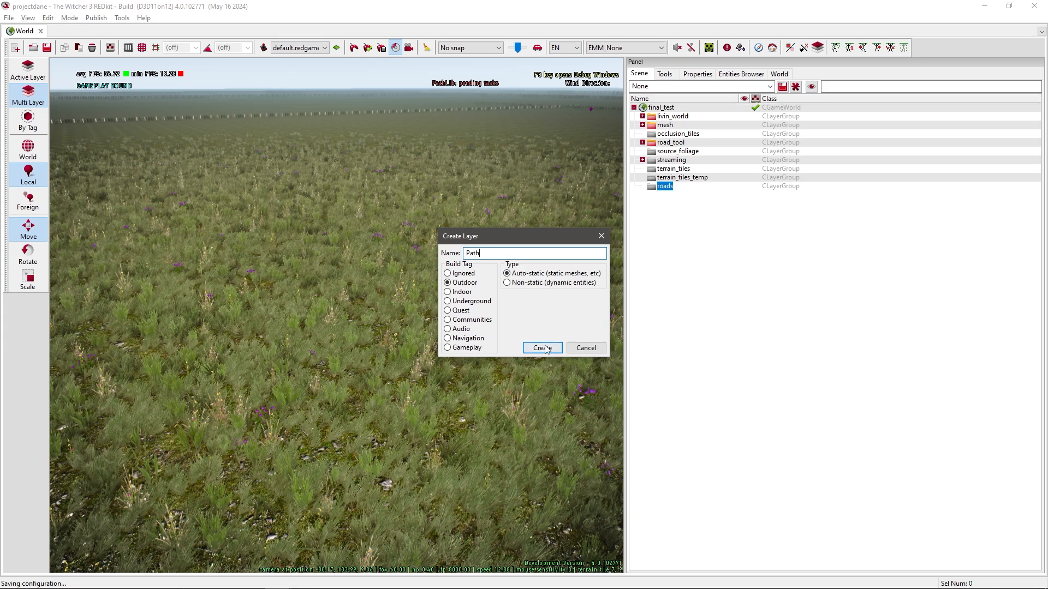
left_click(541, 348)
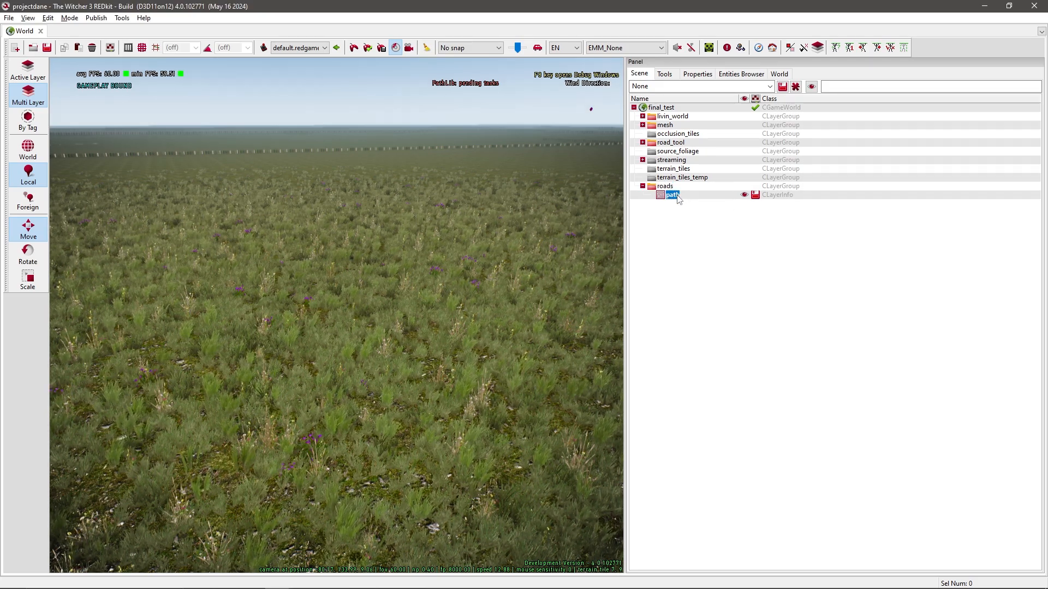
left_click(665, 185)
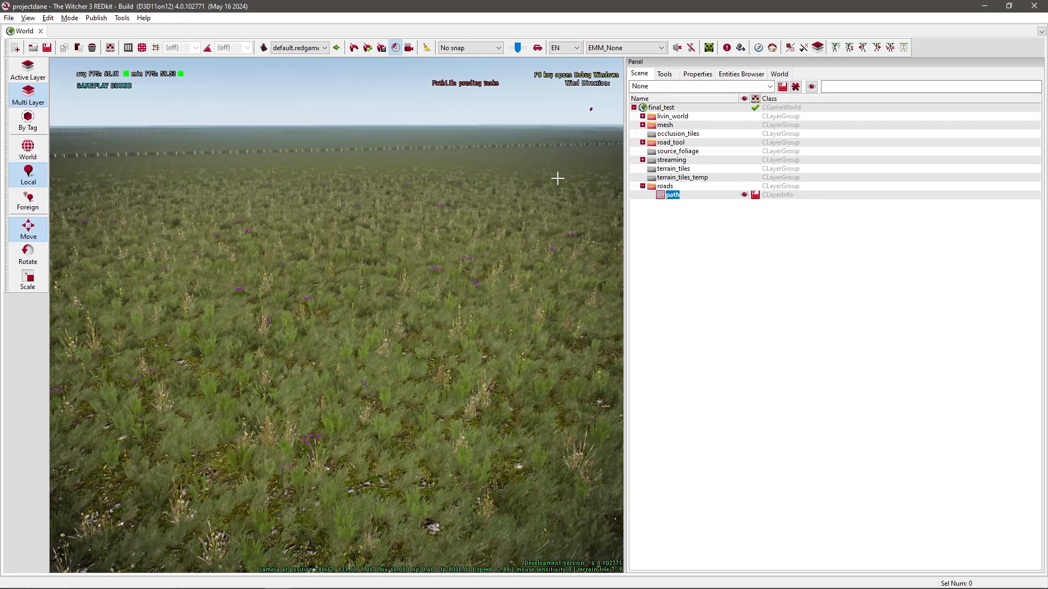
With the Stripe edit tool, create a new stripe on the grass and select it.
left_click(664, 73)
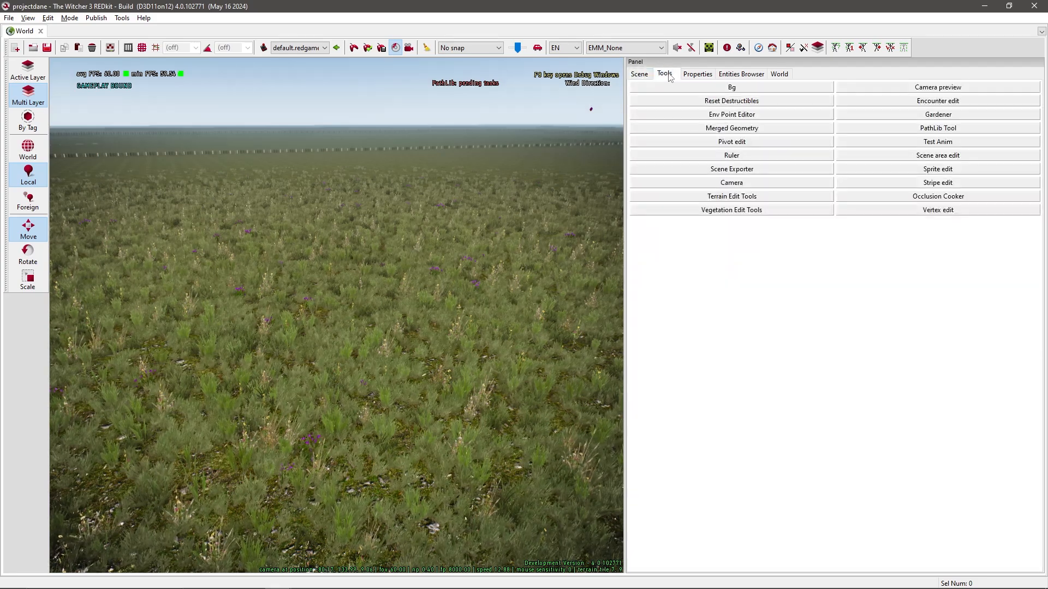
left_click(936, 182)
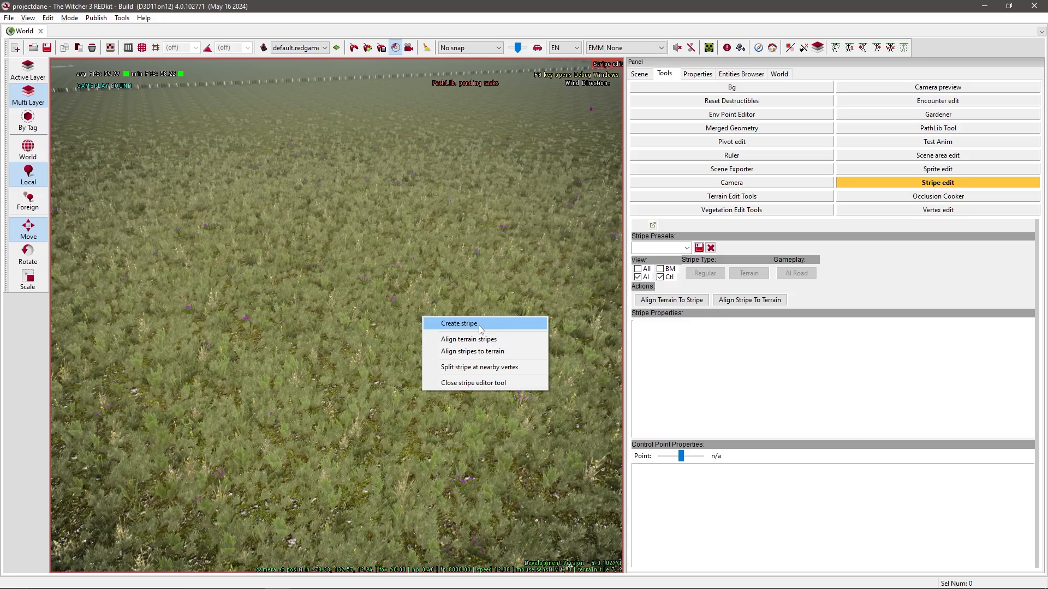
left_click(460, 323)
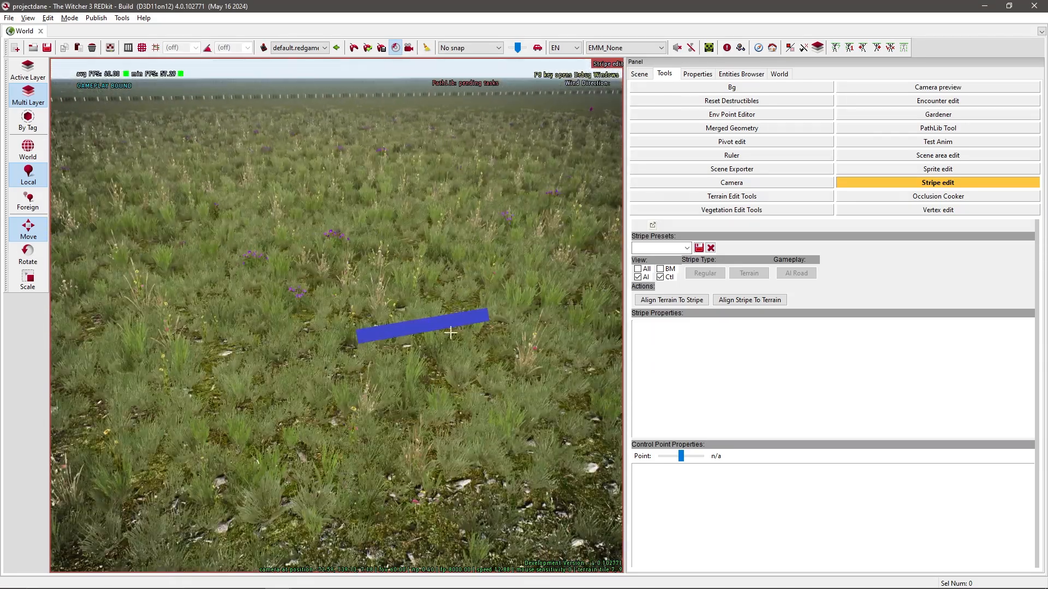
left_click(421, 321)
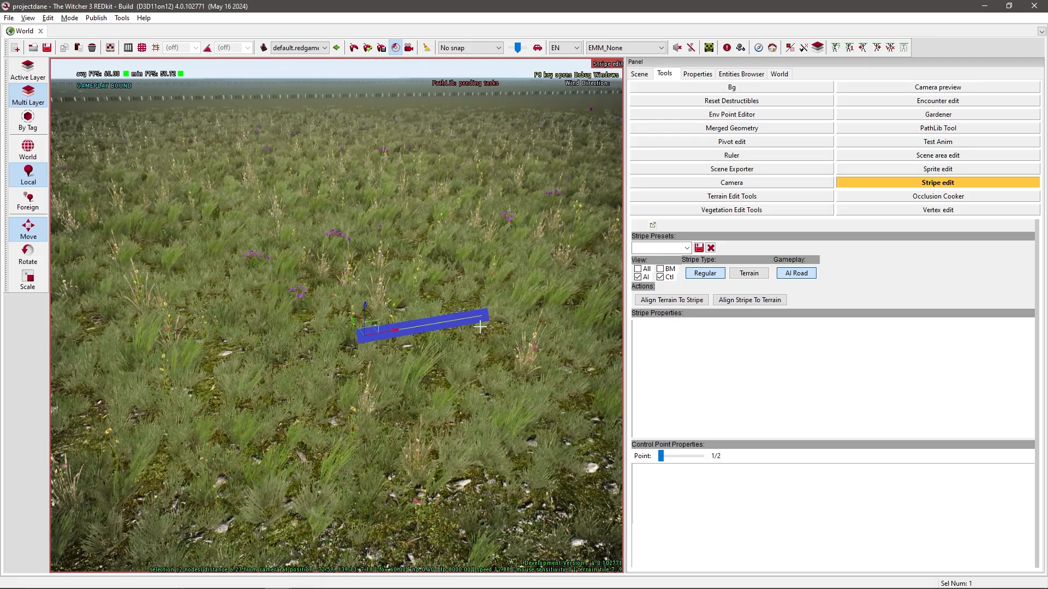
left_click(28, 17)
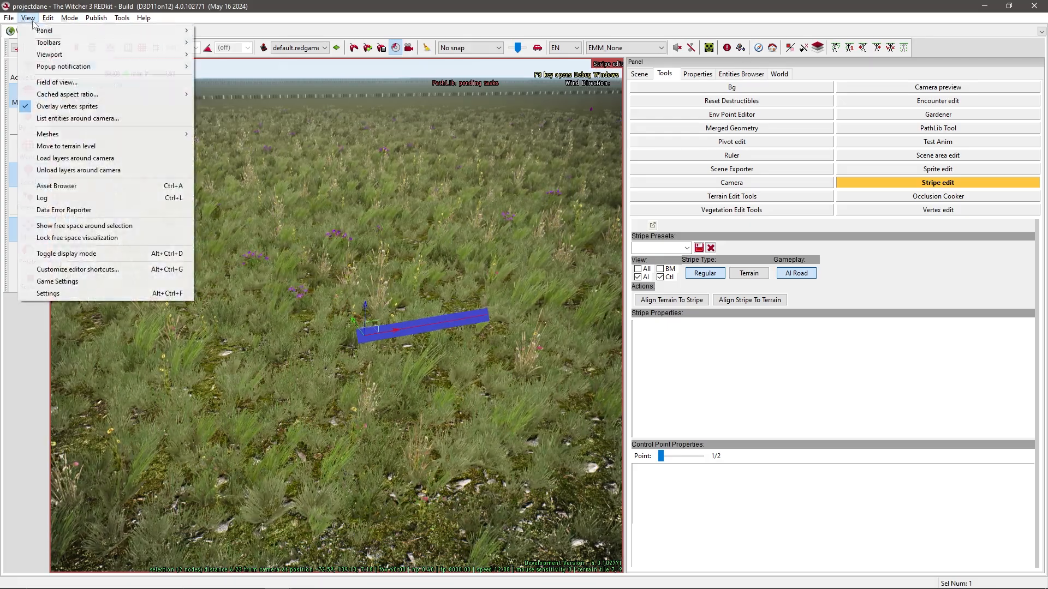
mouse_move(57, 281)
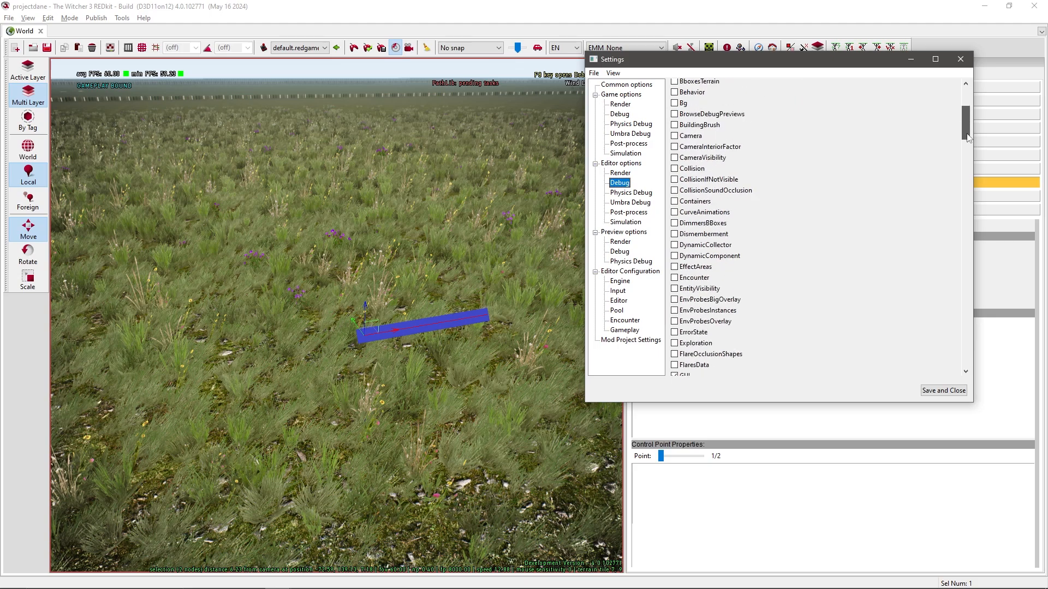
scroll("down", 3)
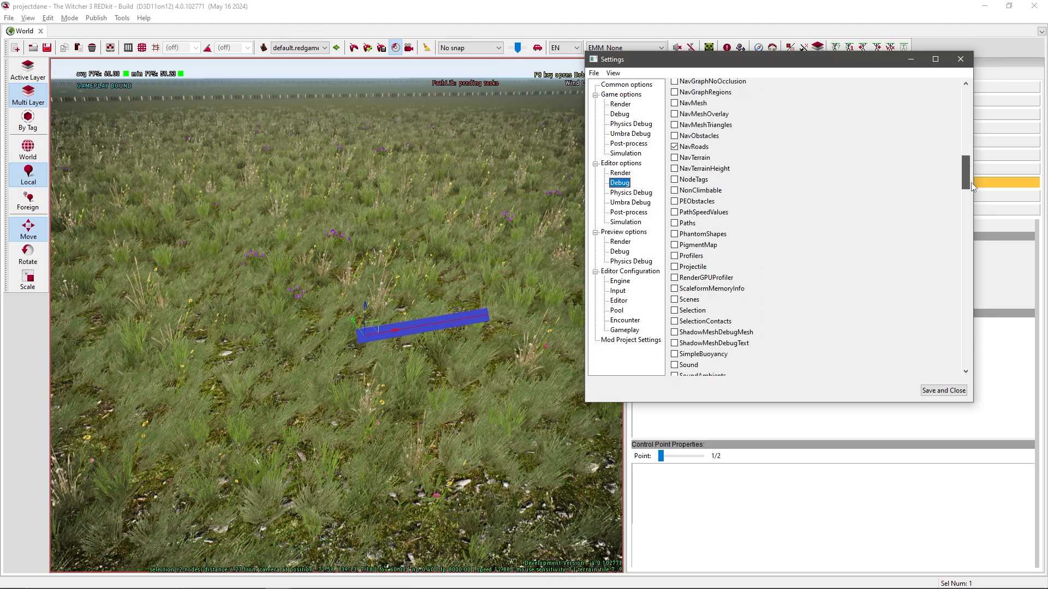
scroll("down", 3)
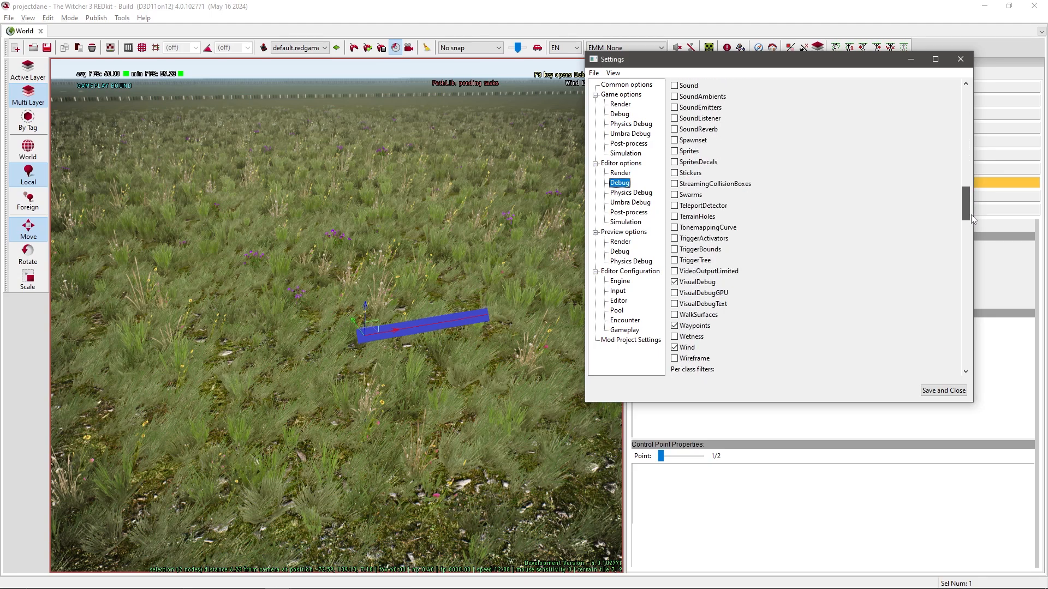
left_click(674, 281)
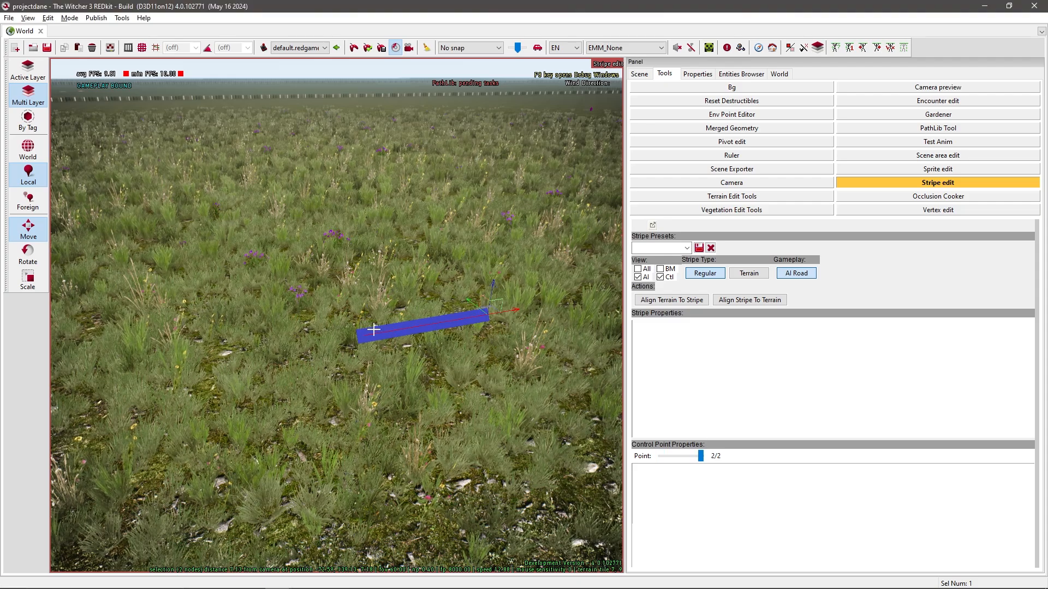
Pick the stripe's end control point and drag it to stretch the stripe diagonally across the grass.
left_click_drag(699, 456, 661, 456)
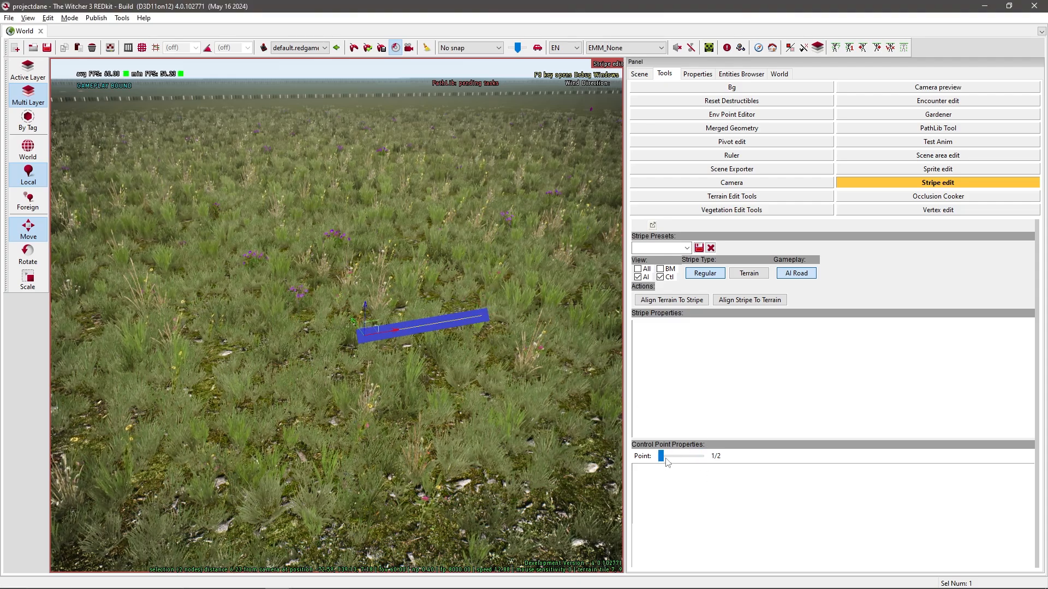
left_click_drag(661, 456, 700, 457)
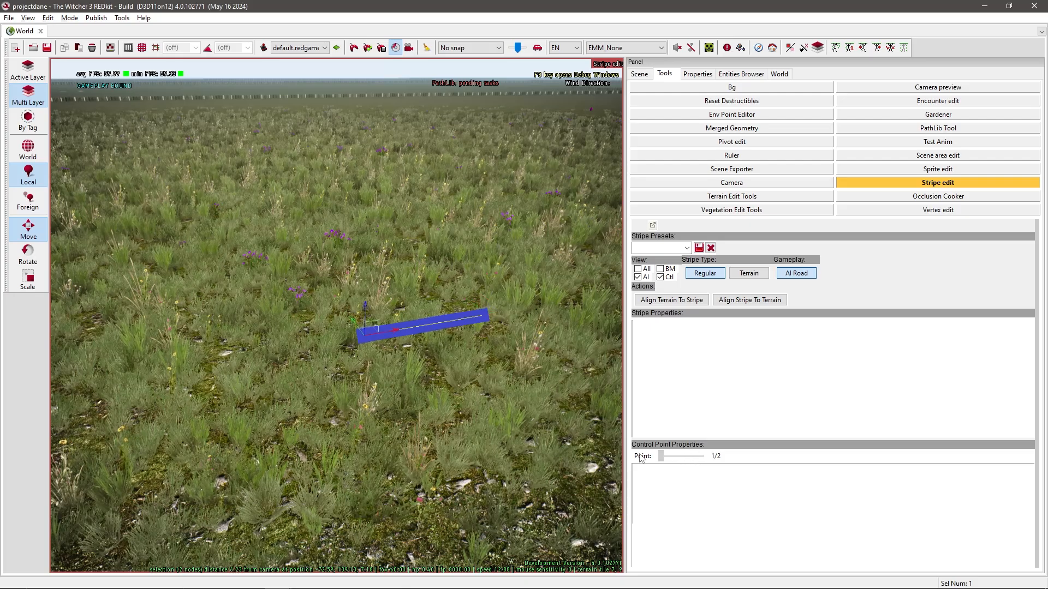
left_click_drag(660, 456, 701, 456)
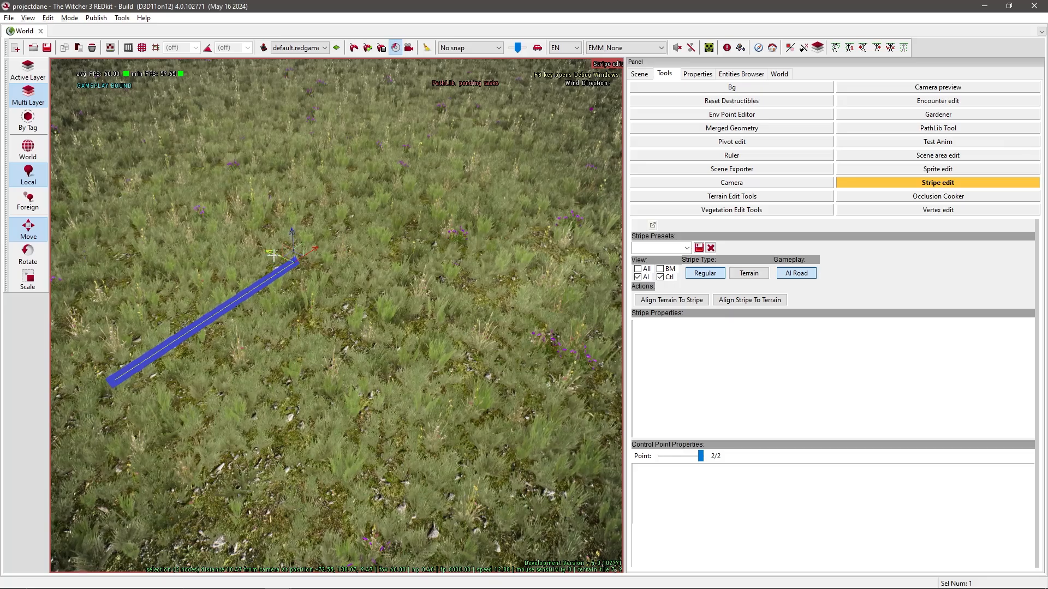
left_click_drag(297, 261, 447, 207)
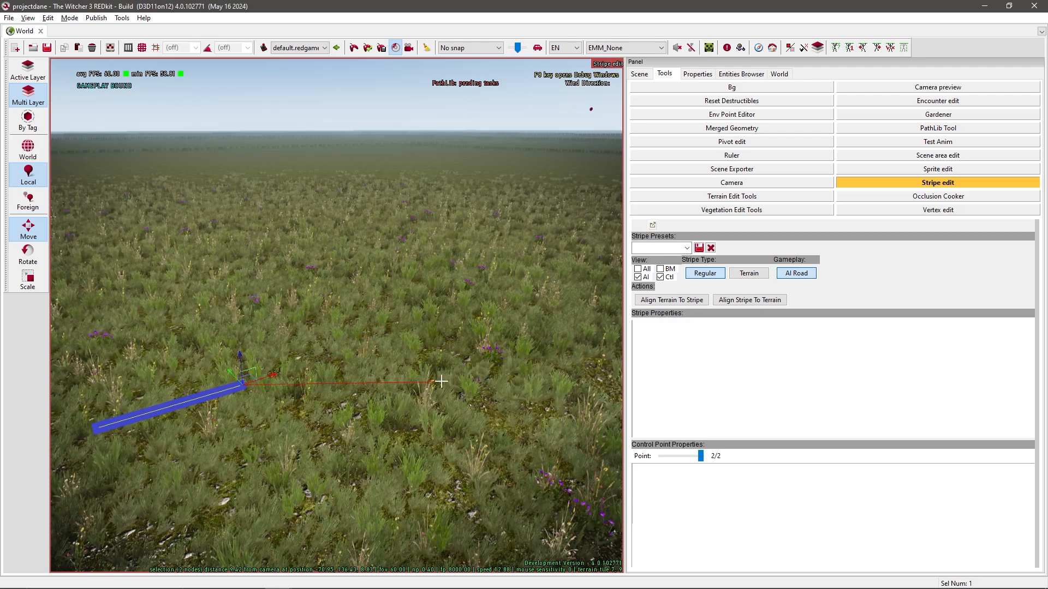
Step through the stripe's eight control points and reposition them into a smooth winding curve.
left_click_drag(441, 382, 494, 328)
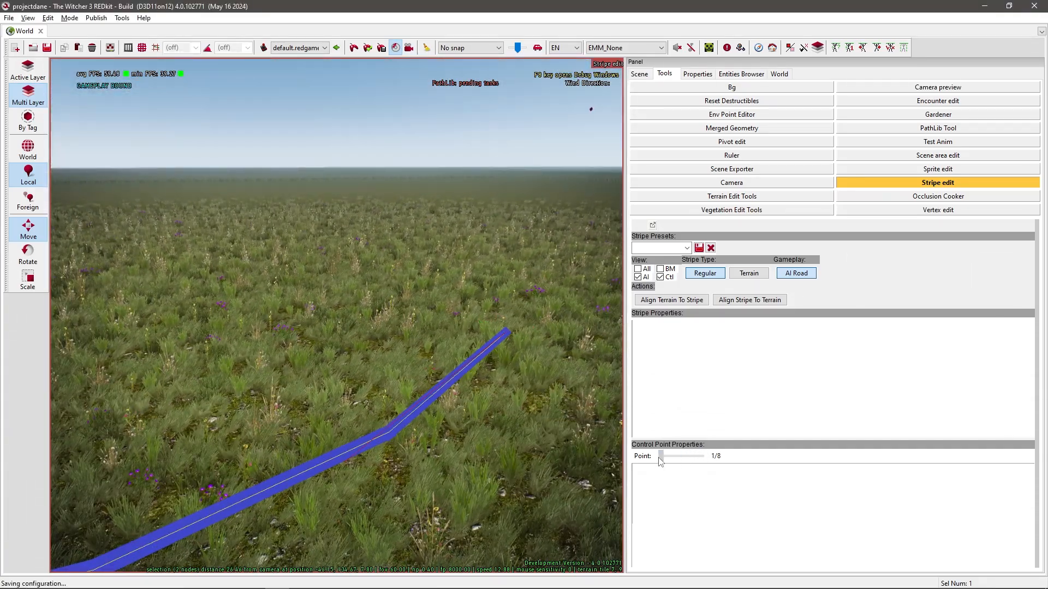
left_click_drag(661, 456, 700, 457)
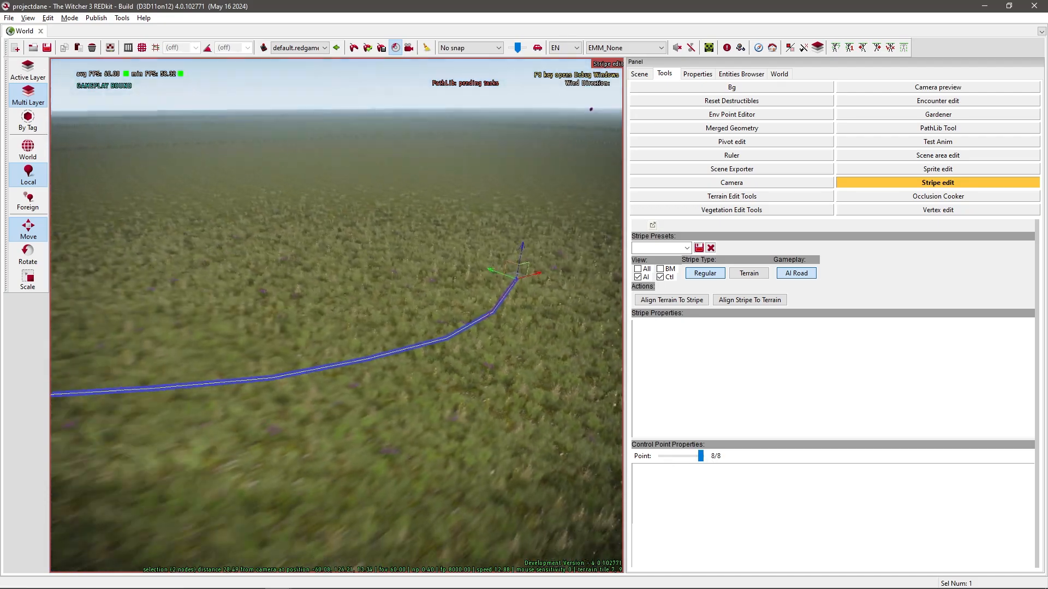
left_click_drag(699, 456, 657, 456)
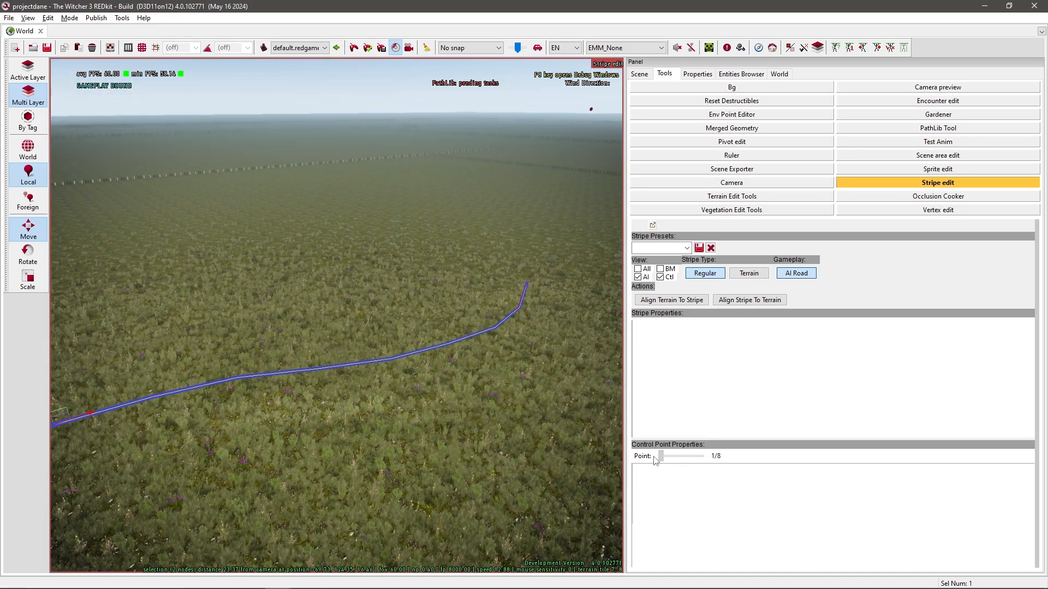
left_click_drag(656, 456, 700, 456)
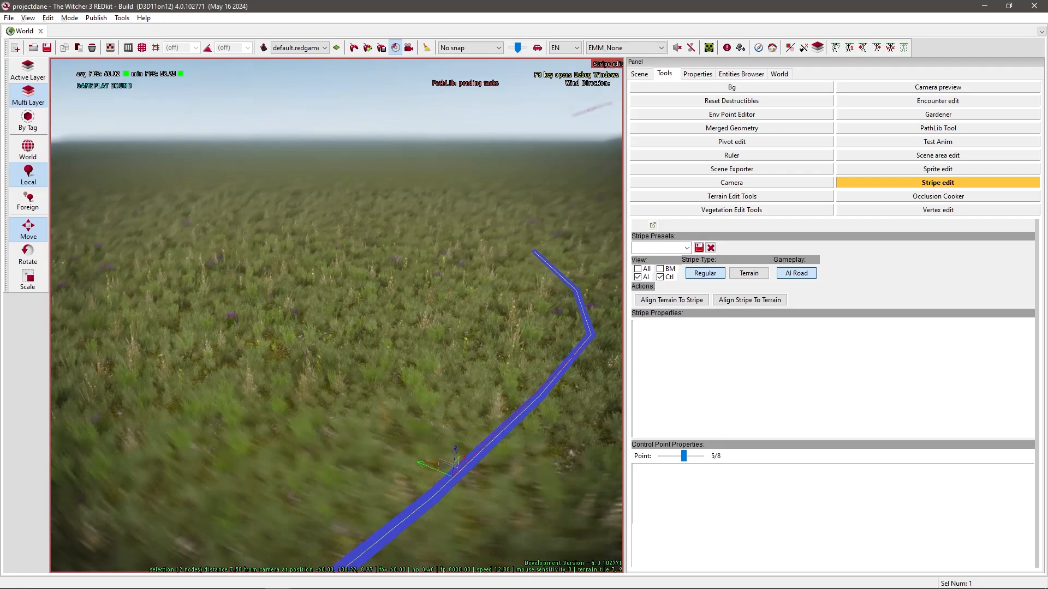
left_click_drag(682, 457, 694, 456)
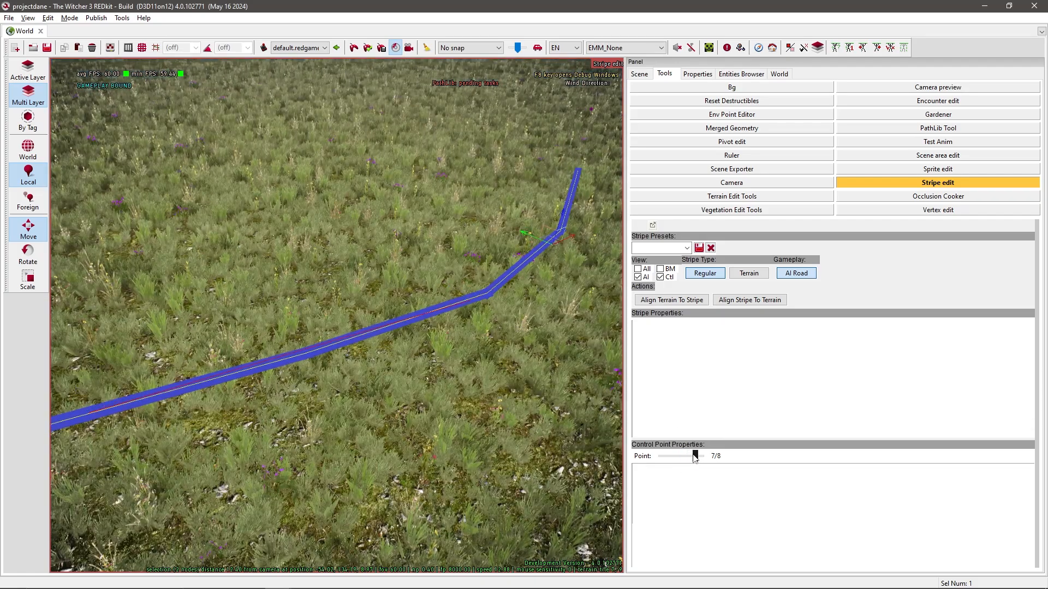
left_click_drag(694, 456, 688, 456)
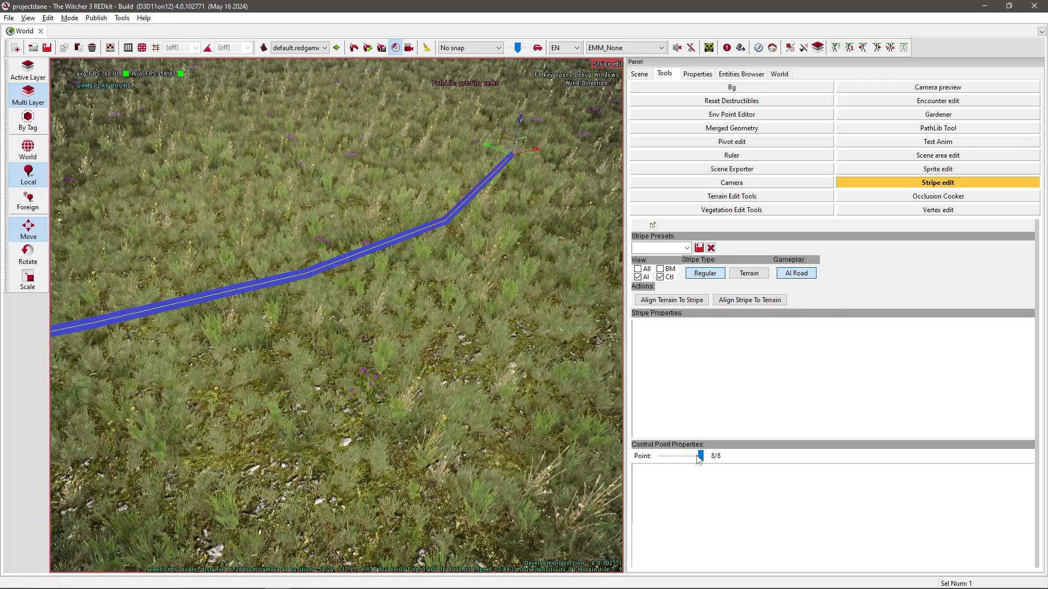
left_click_drag(699, 456, 695, 456)
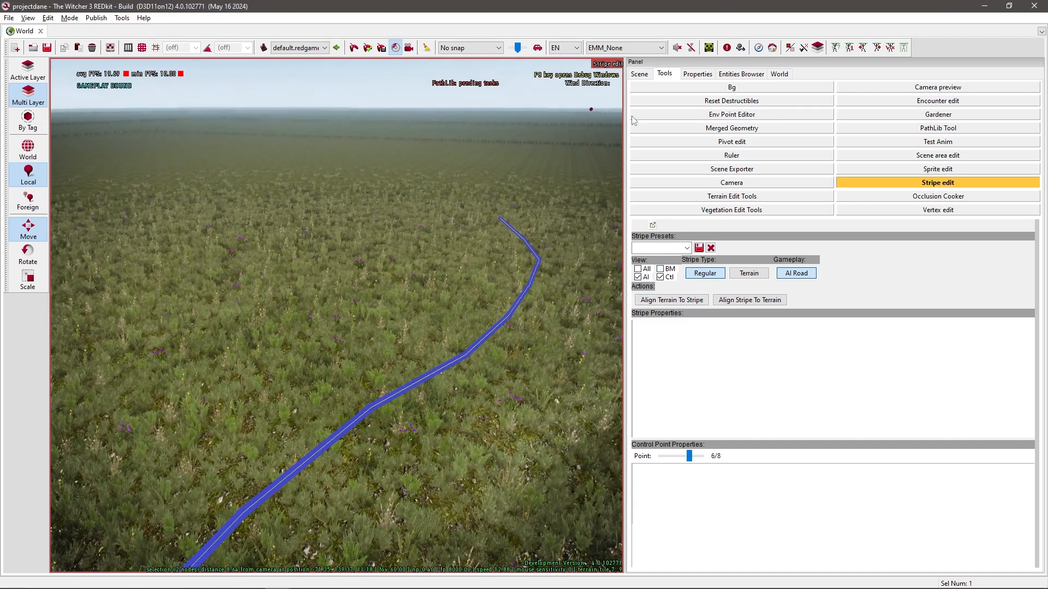
In the Scene tree, expand roads > path and select the CEntity0 road entity.
left_click(639, 74)
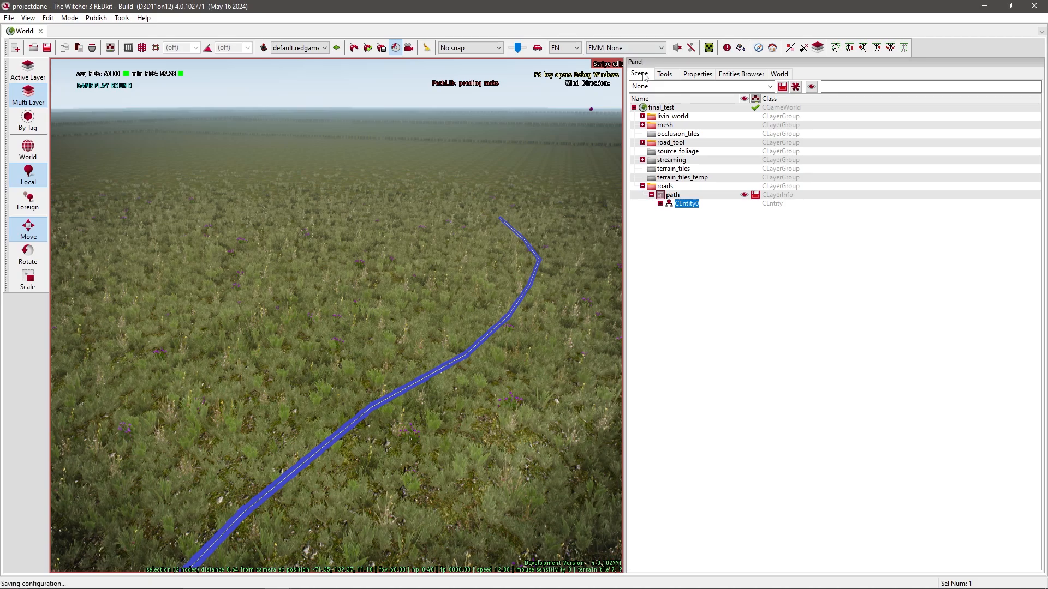
left_click(671, 194)
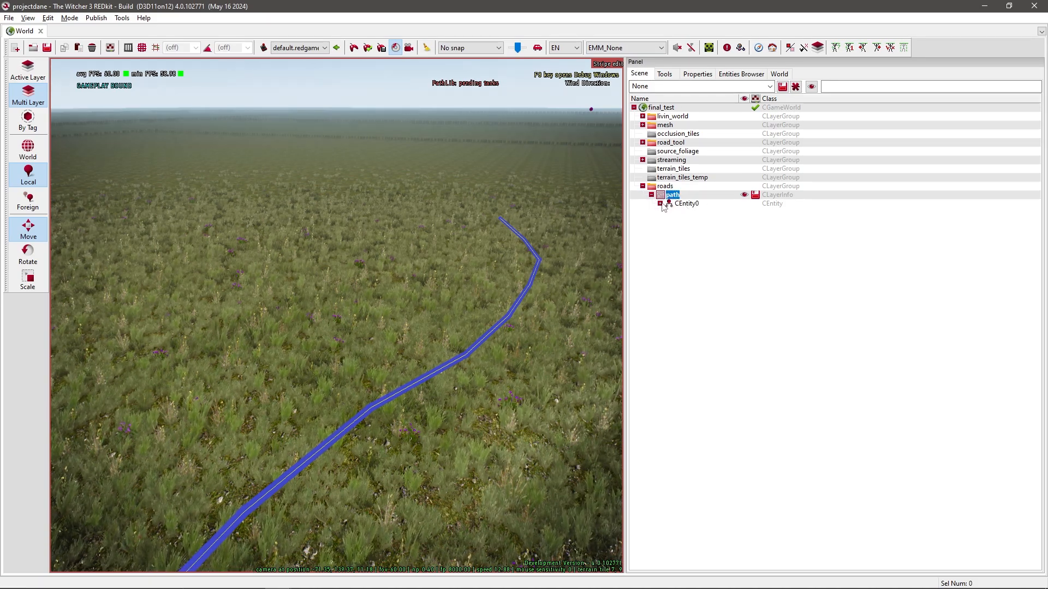
left_click(683, 203)
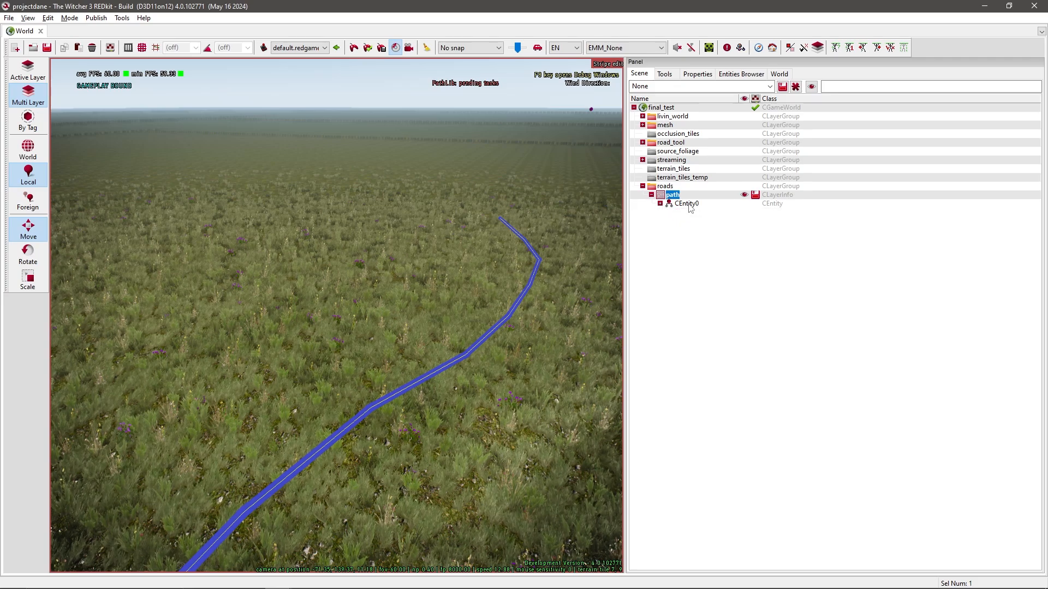
left_click(685, 204)
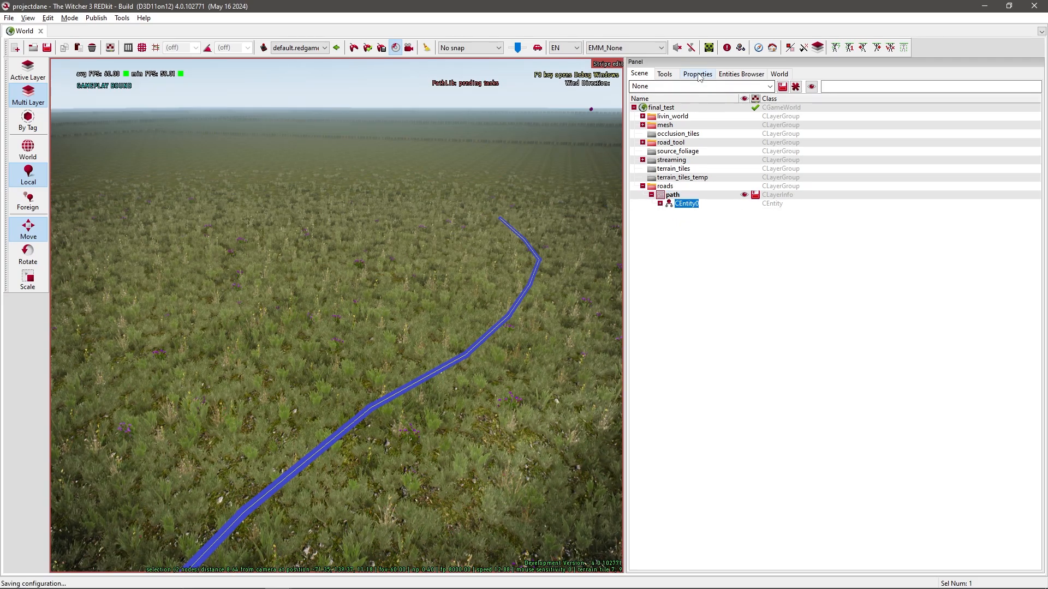
Show CEntity0's CStripeComponent properties and start choosing a texture for the empty diffuseTexture slot.
left_click(697, 73)
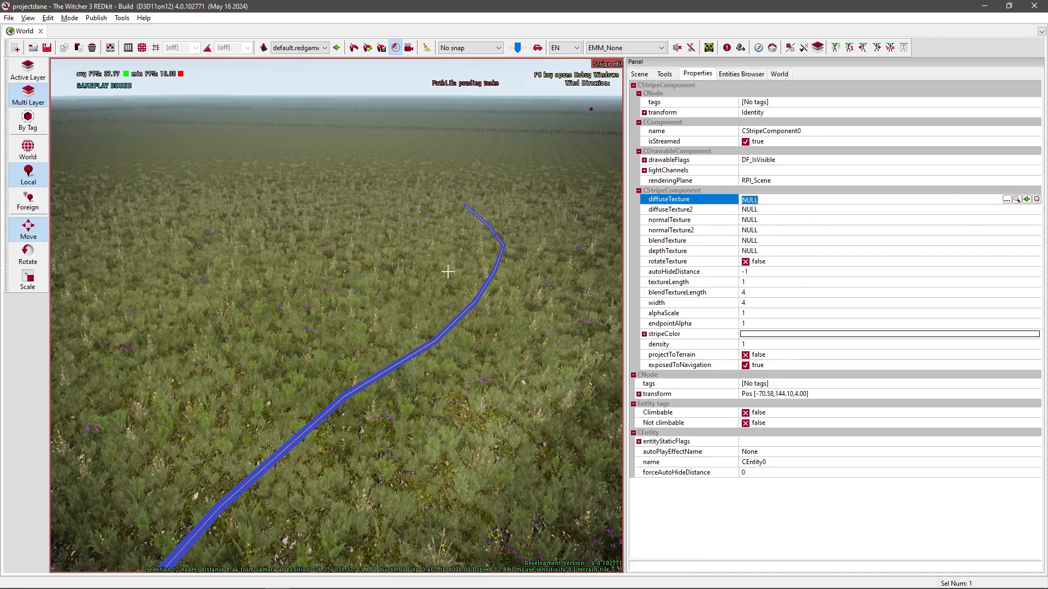
left_click(501, 244)
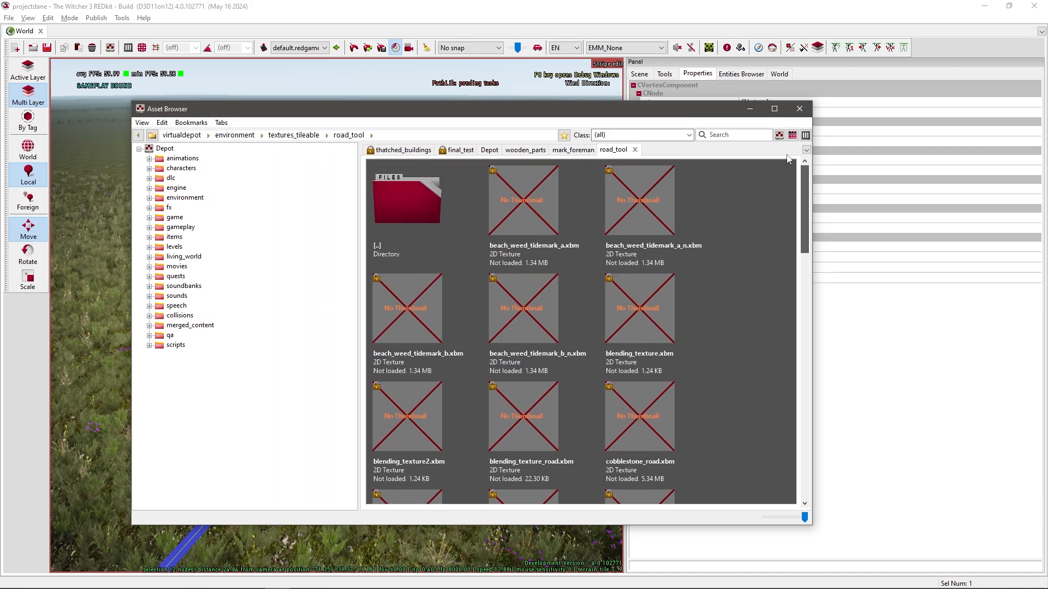
Navigate the Asset Browser to the road_tool folder and preview road_tracks_a and road_tracks_a_n.
left_click(348, 135)
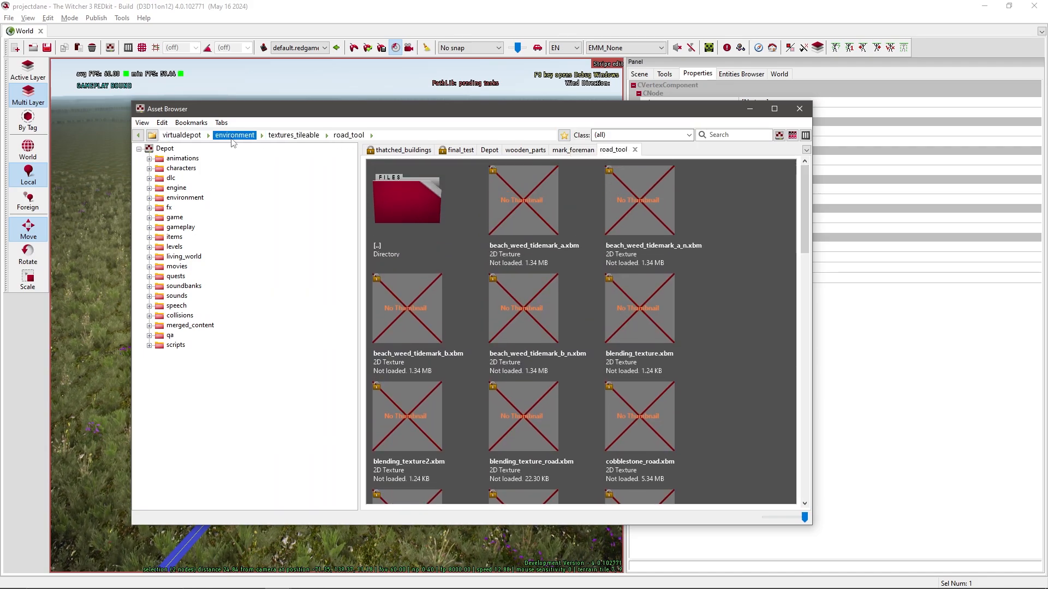
left_click(348, 136)
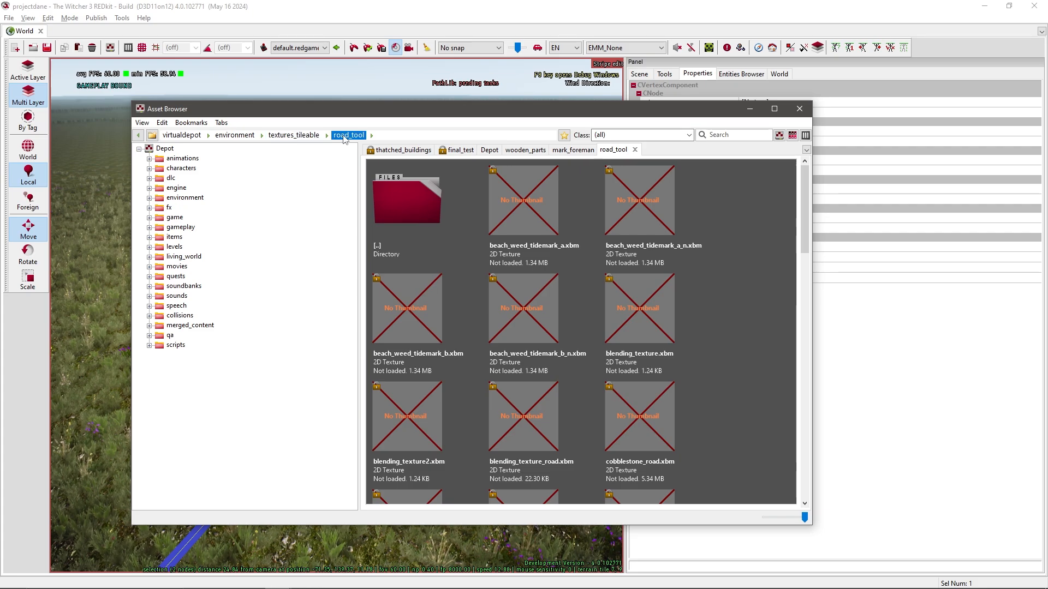
left_click(639, 308)
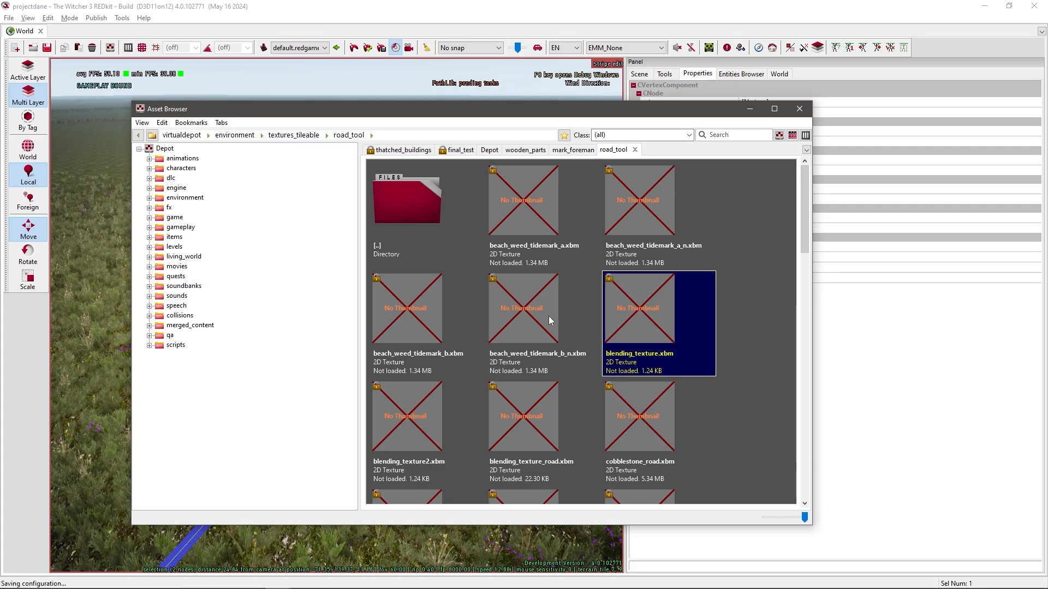
scroll("down", 3)
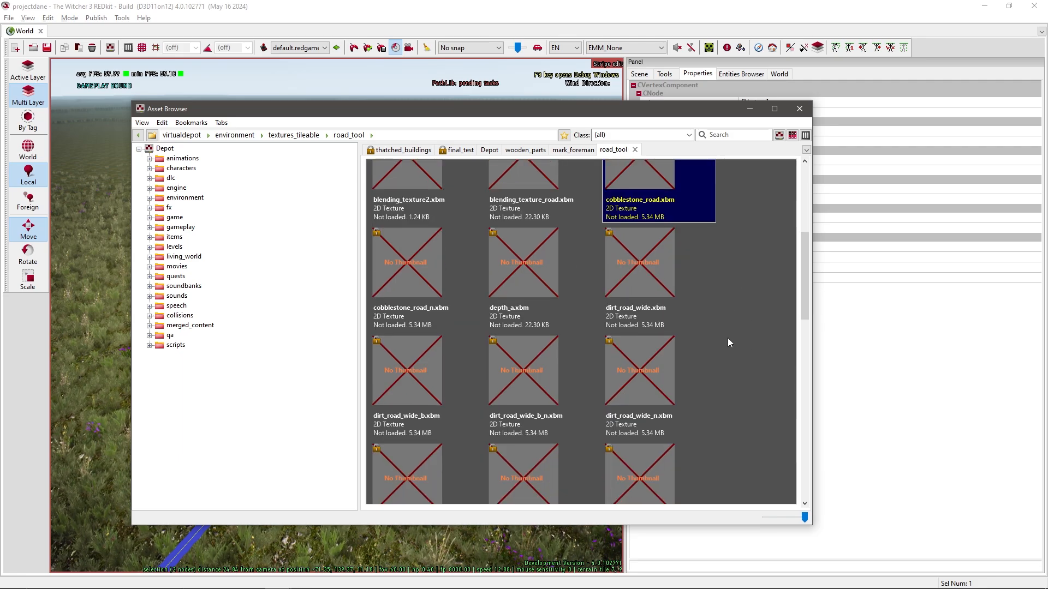
scroll("down", 3)
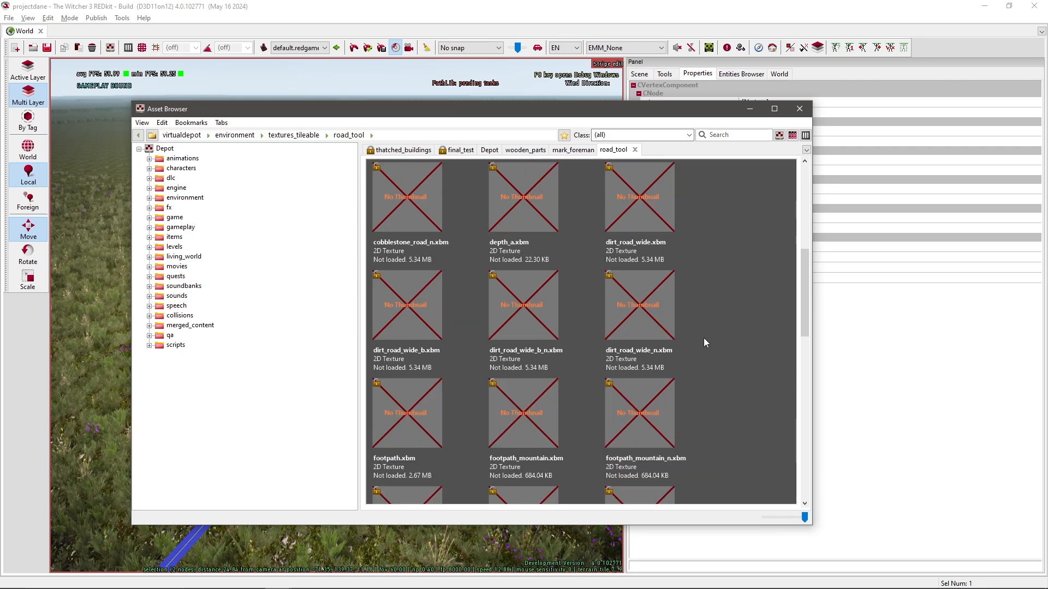
scroll("down", 3)
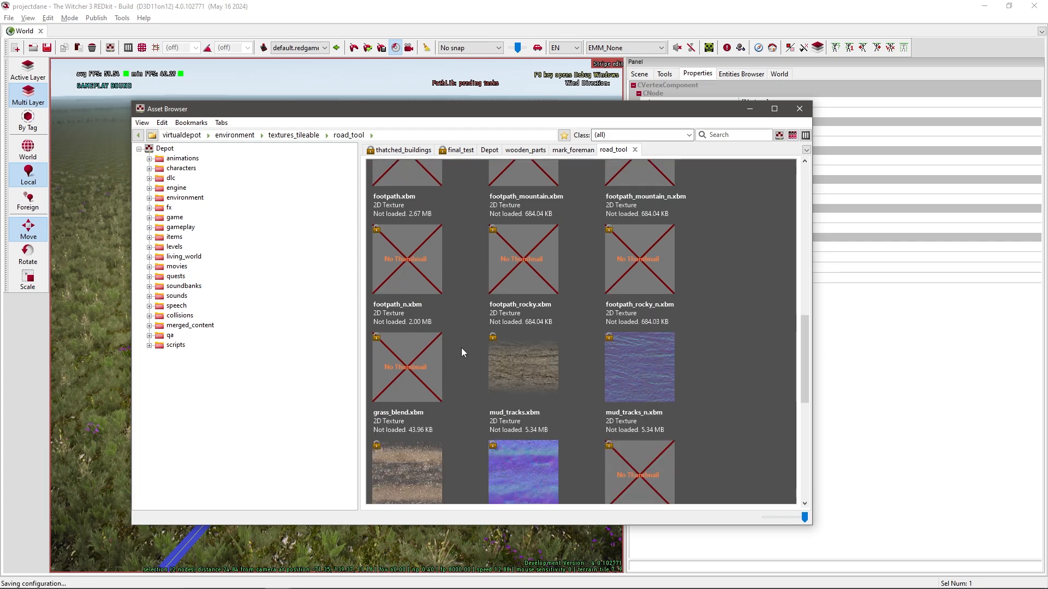
scroll("down", 3)
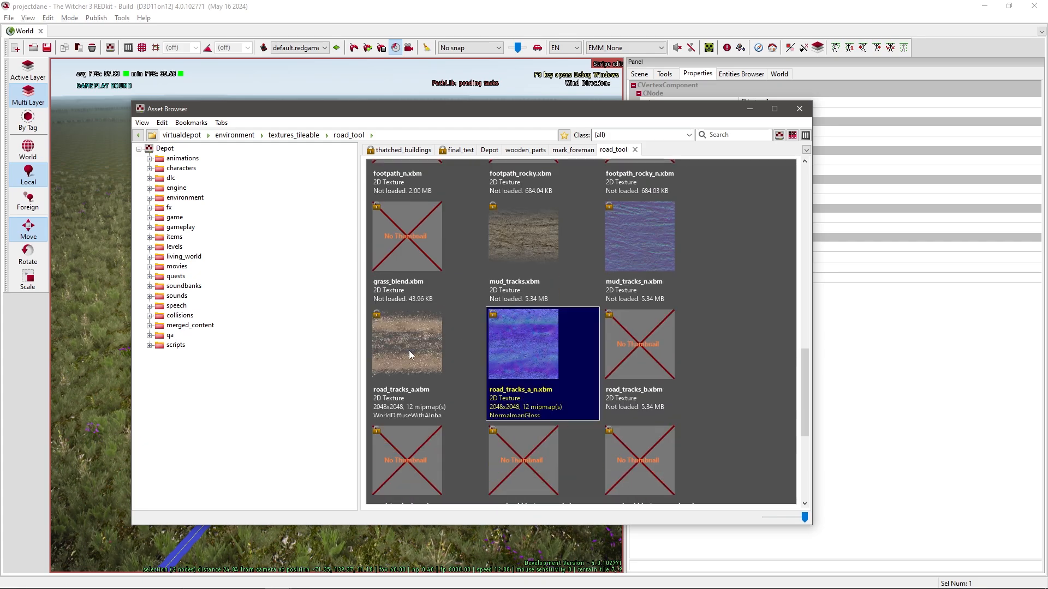
left_click(407, 343)
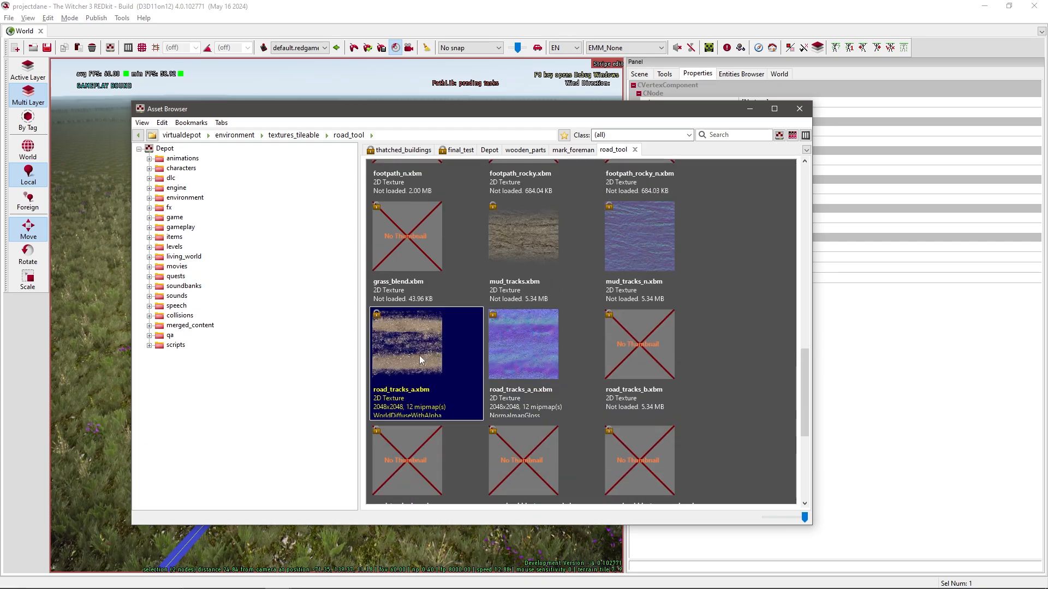
left_click(522, 344)
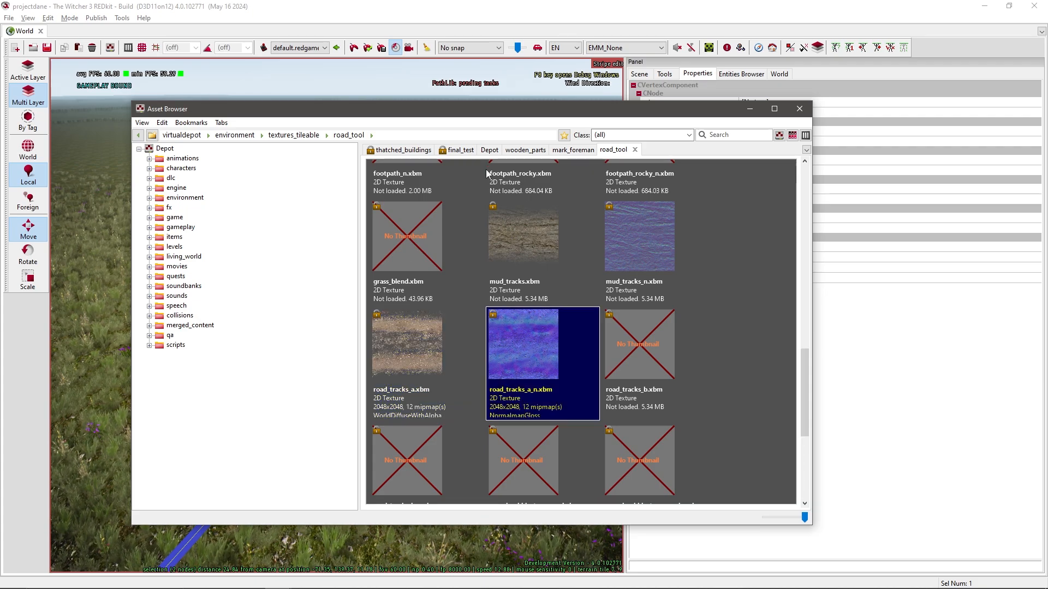
Preview other candidates such as footpath_mountain and footpath_mountain_n in the road_tool folder.
scroll("down", 3)
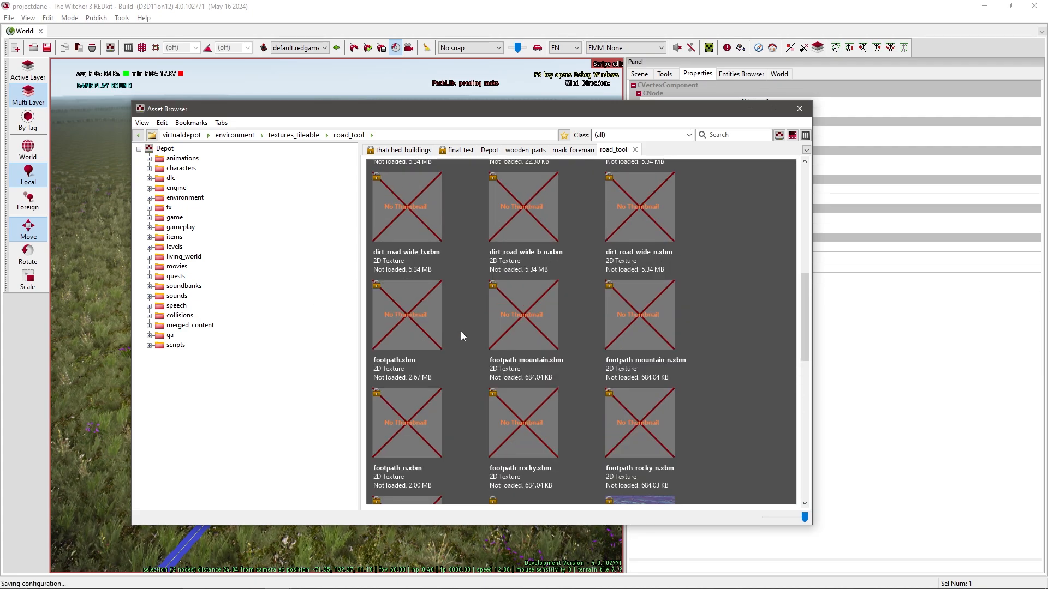
left_click(638, 314)
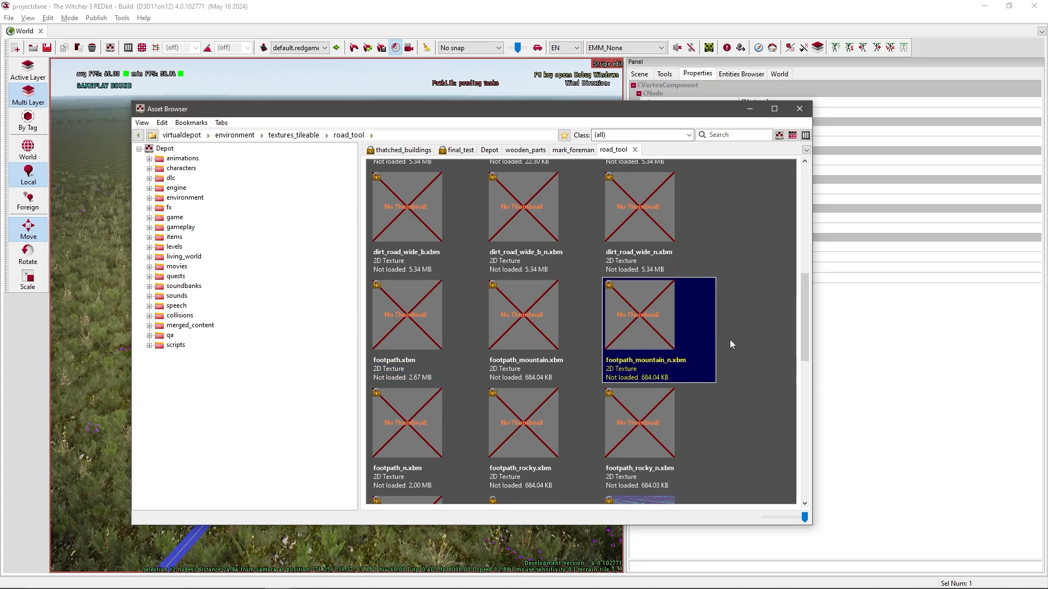
right_click(522, 315)
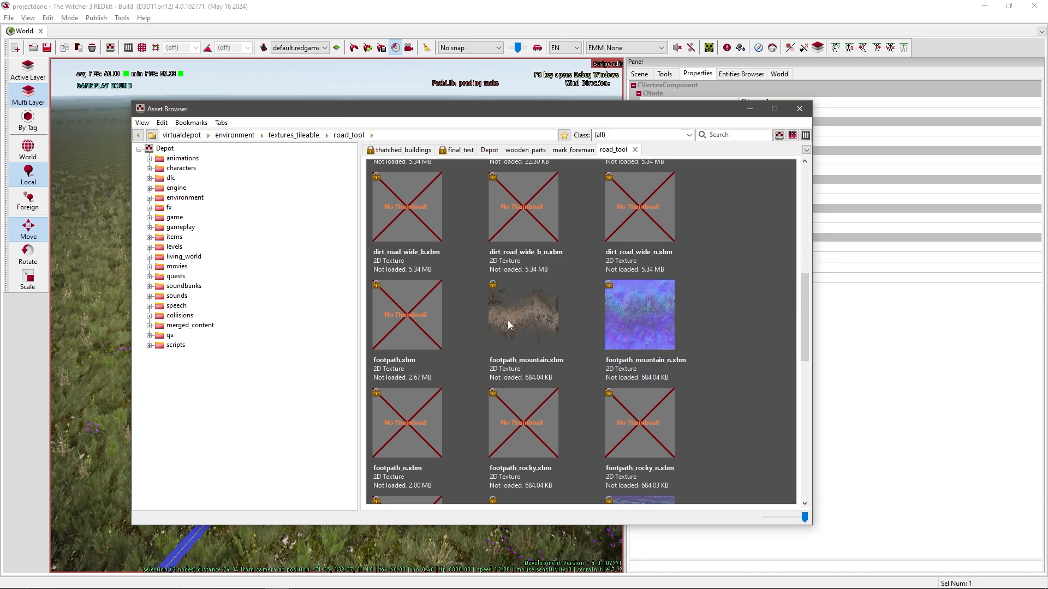
left_click(524, 315)
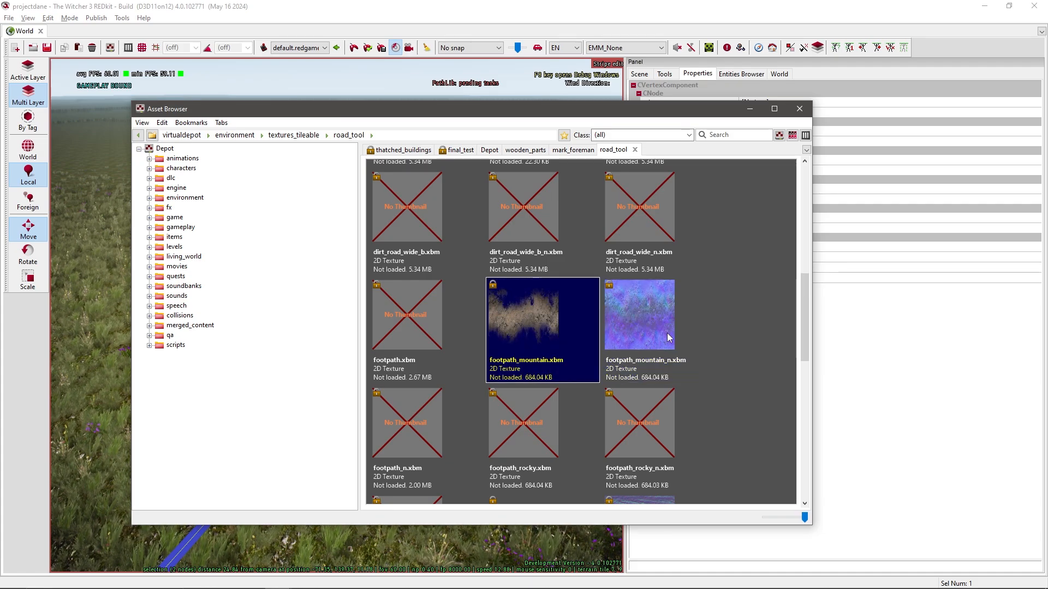
left_click(658, 314)
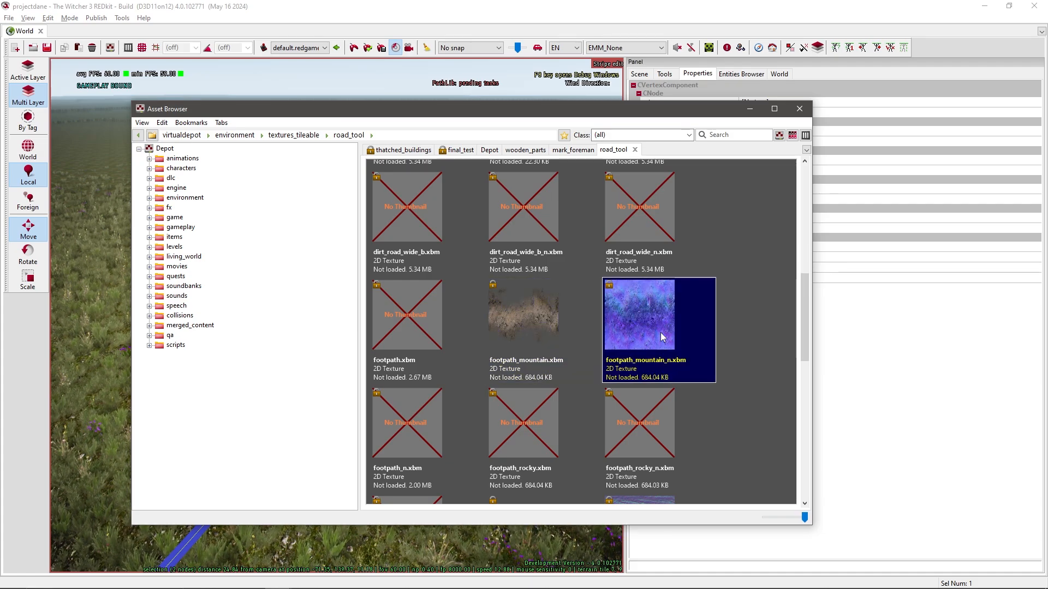
scroll("down", 3)
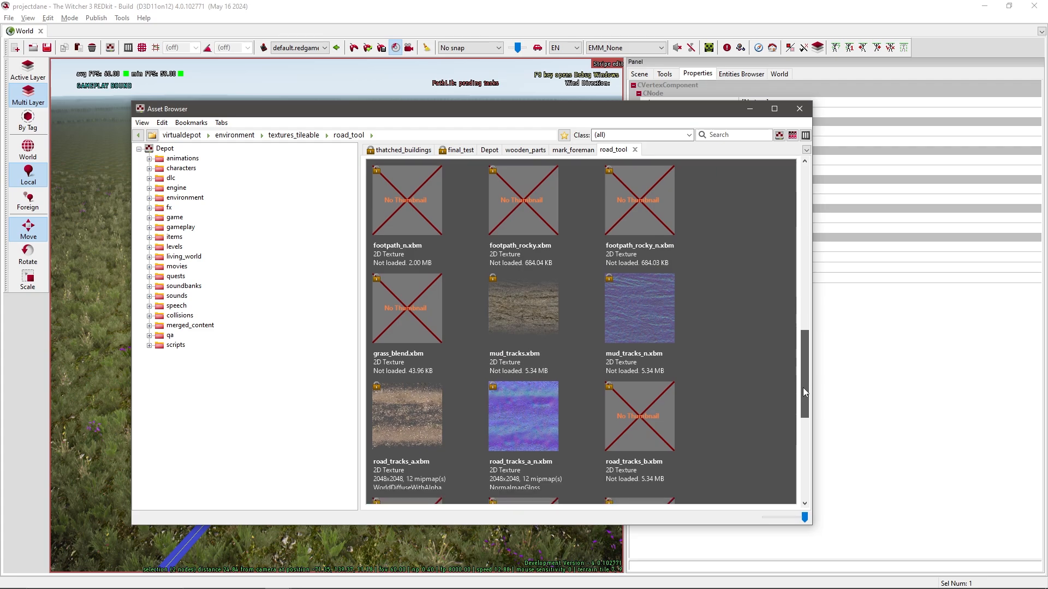
left_click(522, 416)
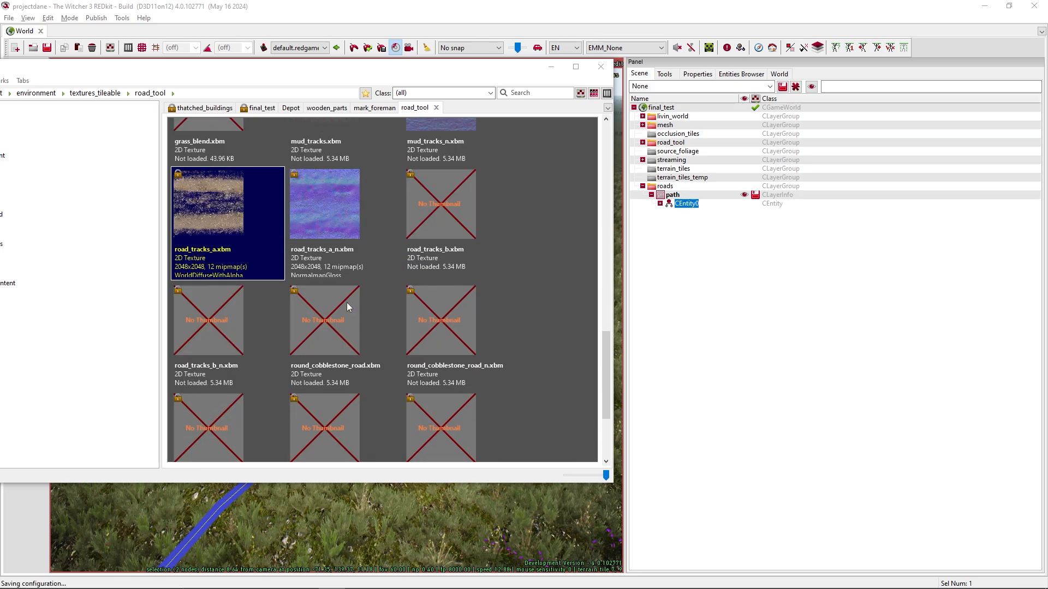
Assign road_tracks_a.xbm as the stripe's diffuseTexture and road_tracks_a_n.xbm as its normalTexture.
scroll("down", 3)
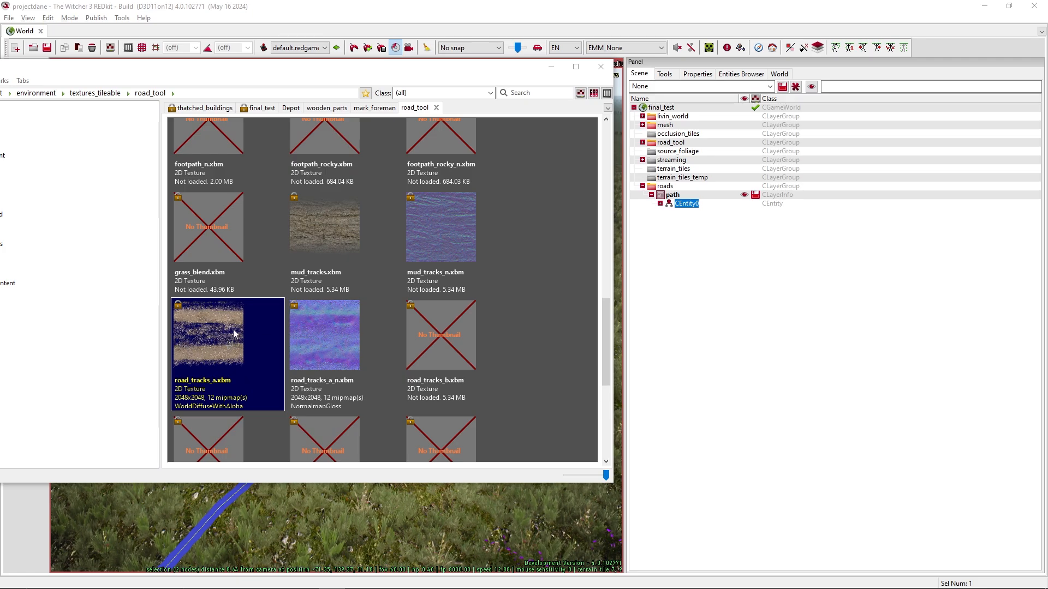
mouse_move(245, 296)
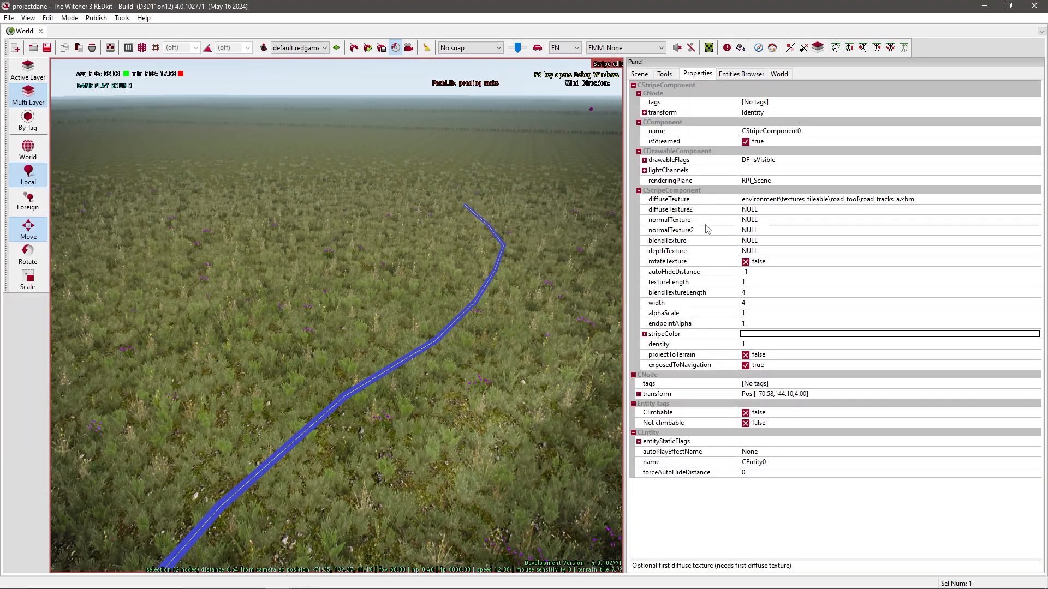
left_click(668, 199)
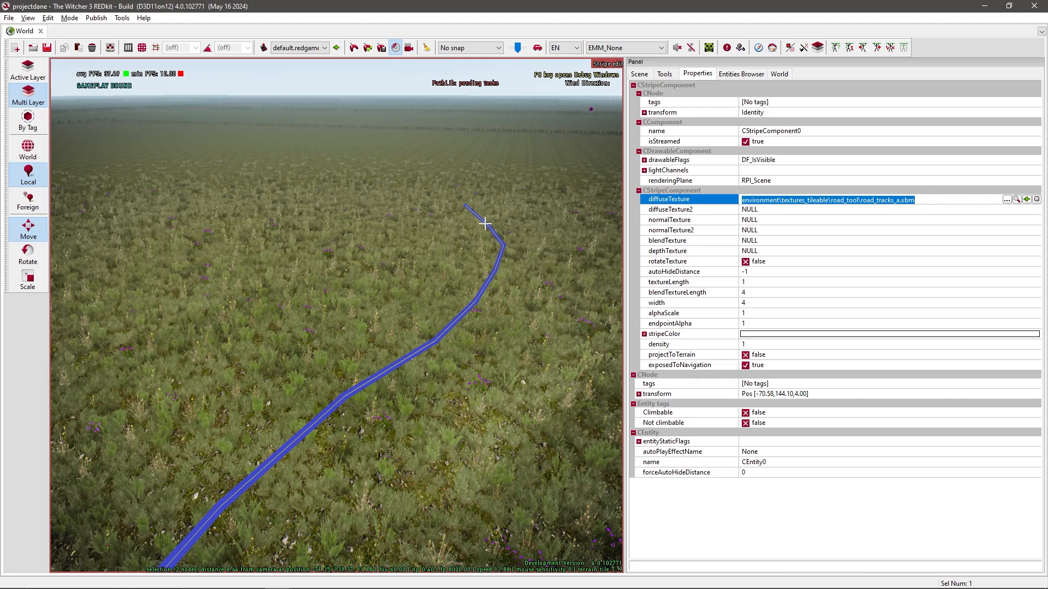
mouse_move(734, 240)
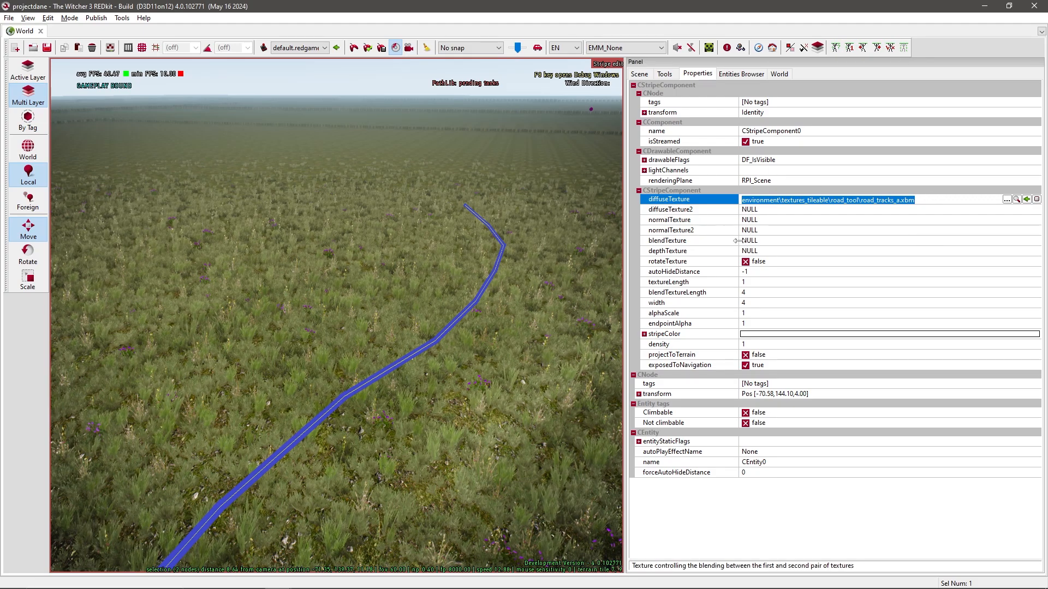
left_click(638, 73)
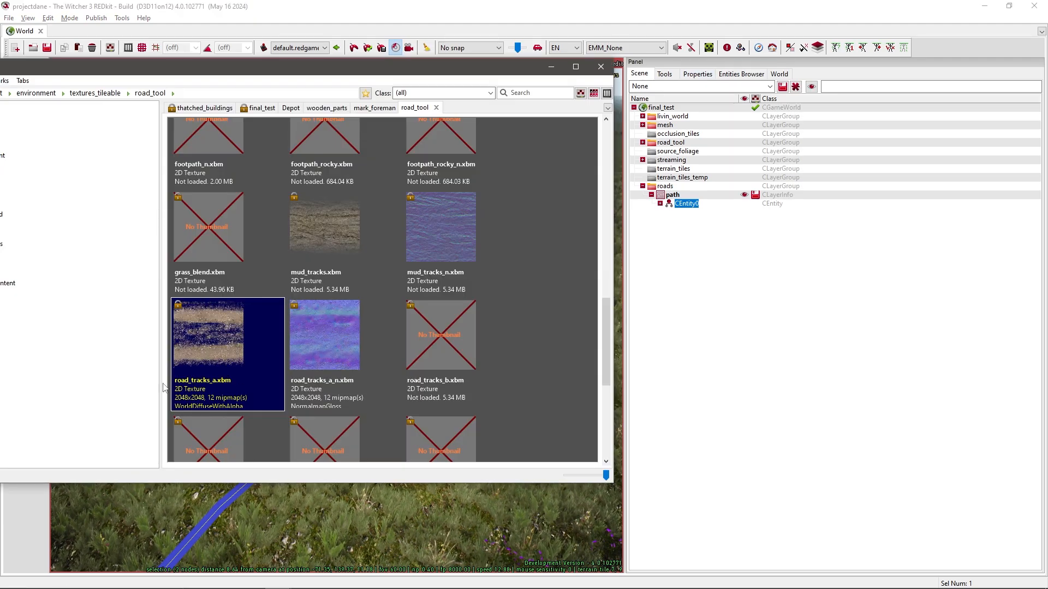
left_click(324, 334)
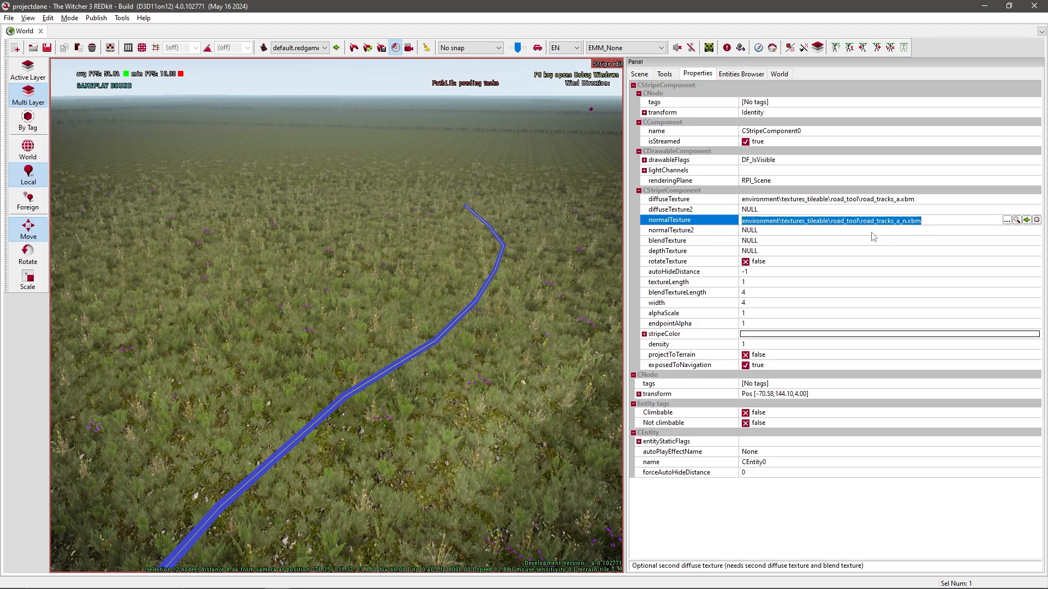
left_click(667, 230)
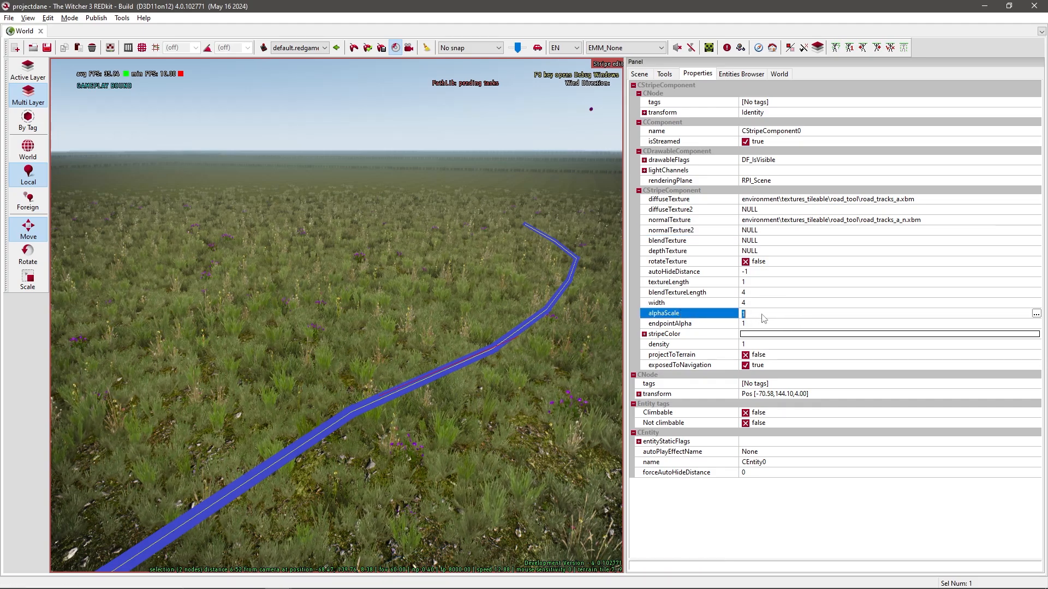
Set the stripe's alphaScale to 0.6 and select one of its control points.
type("06")
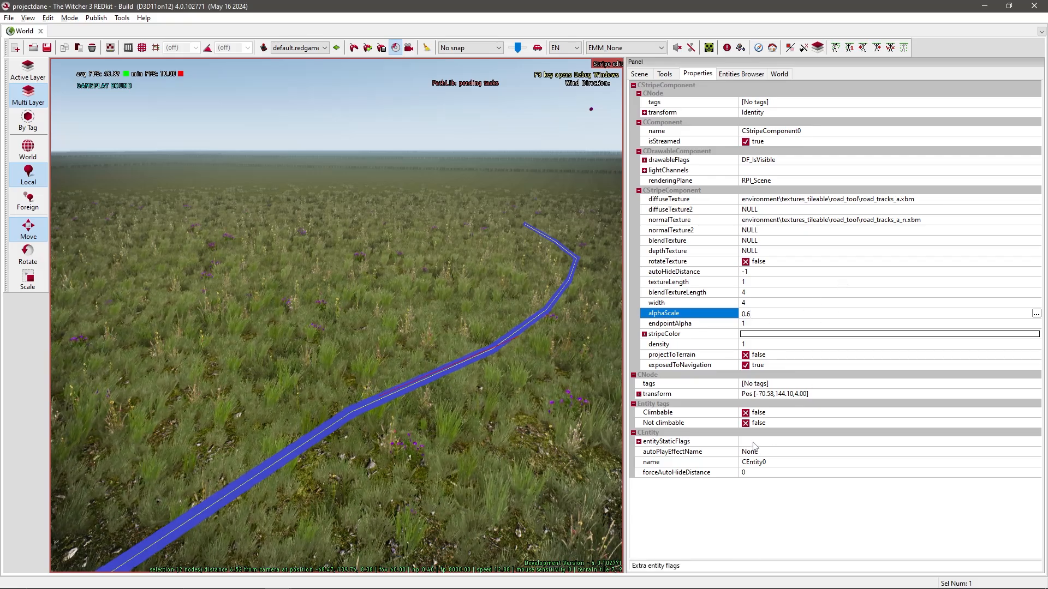
left_click(665, 441)
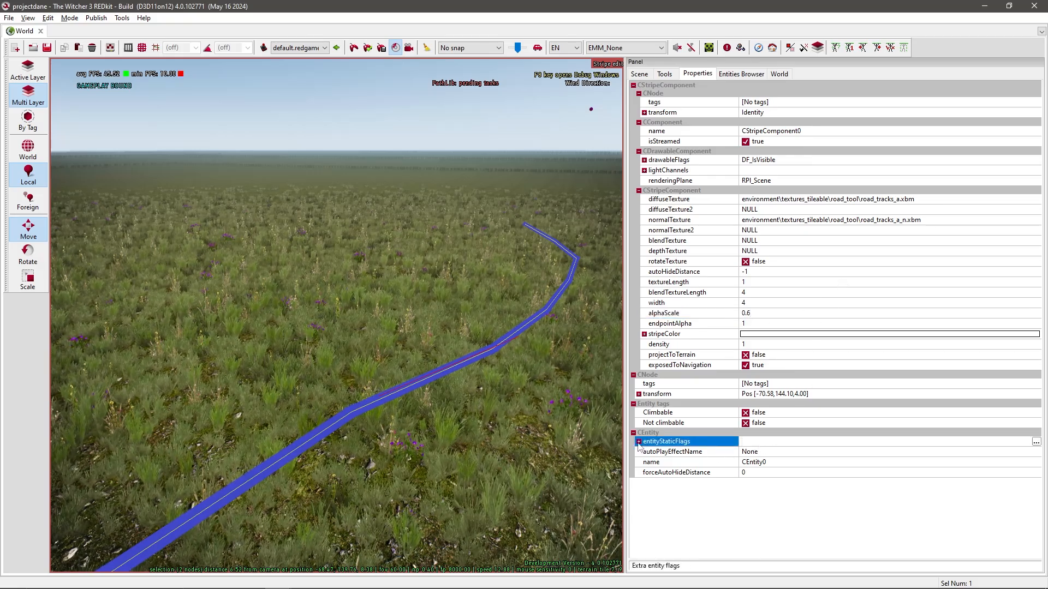
left_click(638, 442)
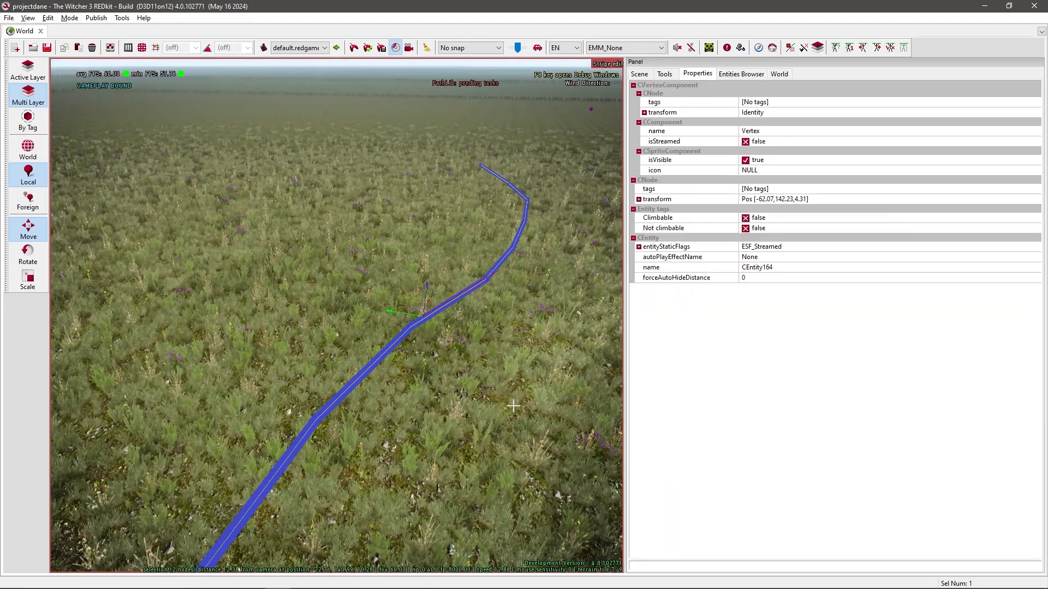
Clear the point selection and review the path layer's properties and the editing tools.
left_click(639, 73)
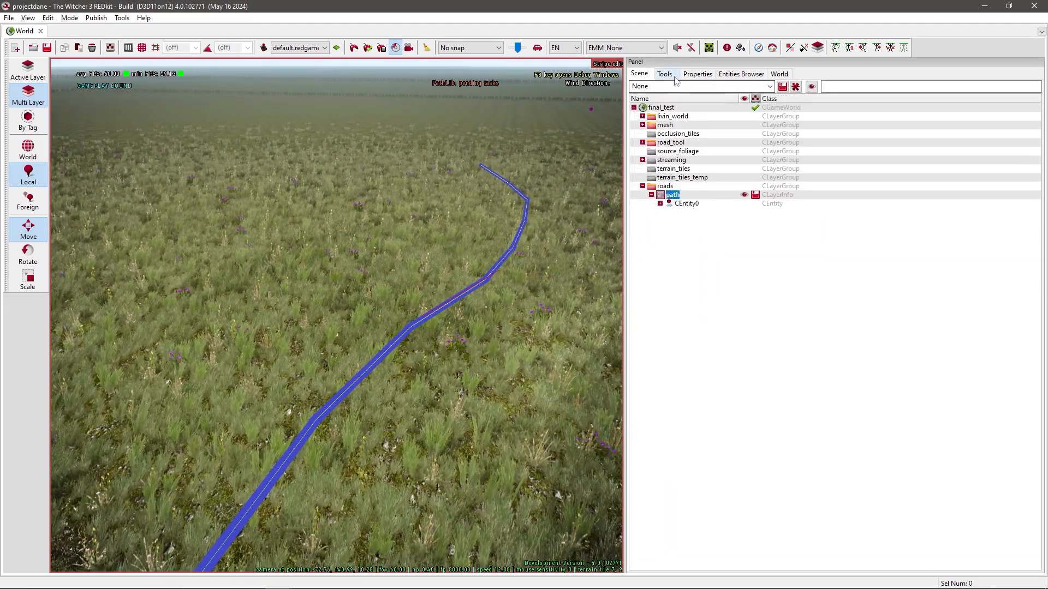
left_click(697, 73)
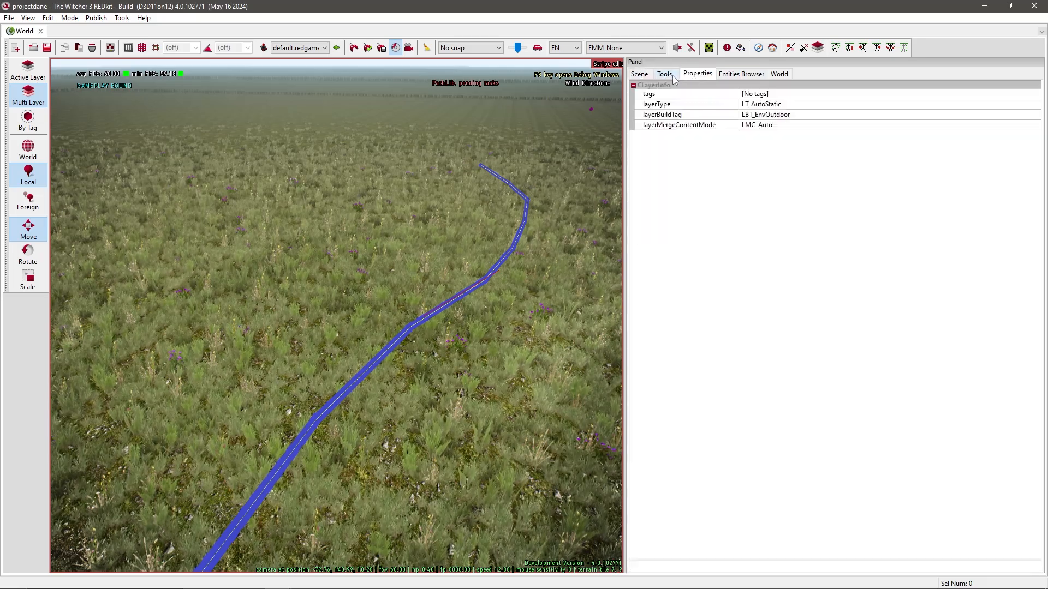
left_click(664, 73)
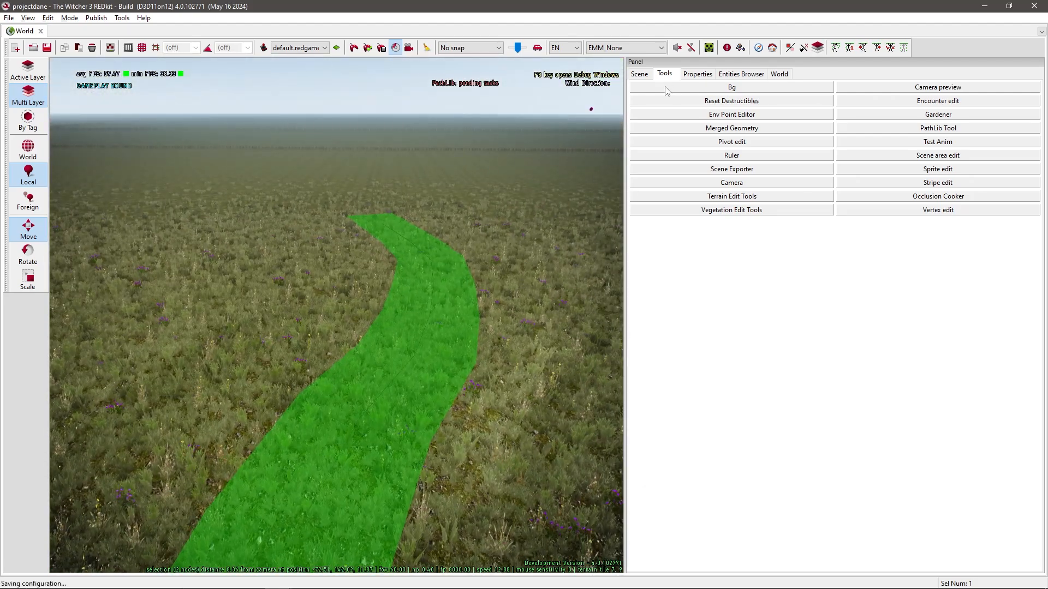
left_click(638, 73)
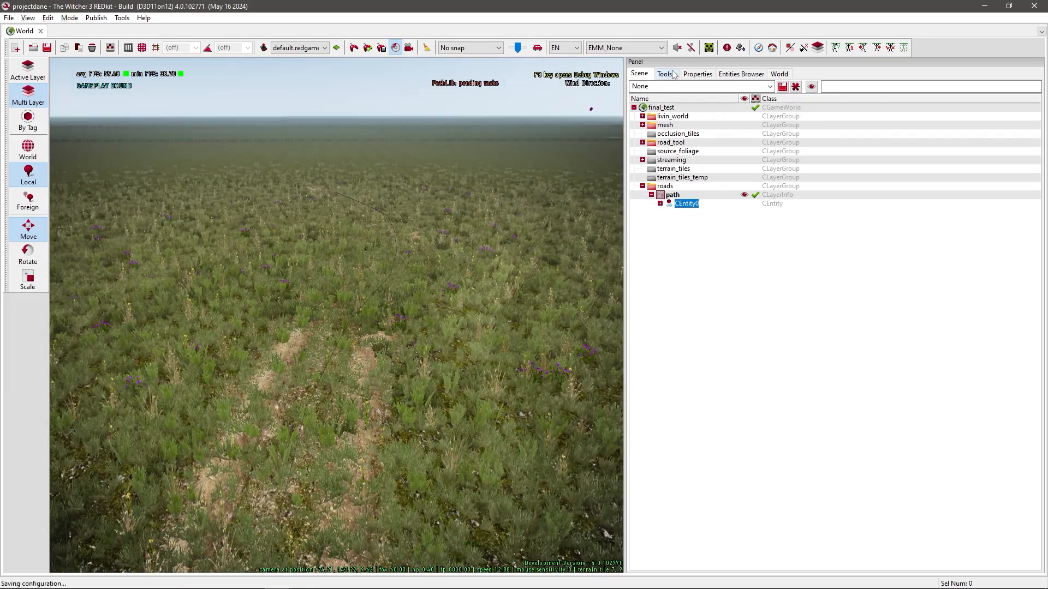
left_click(664, 73)
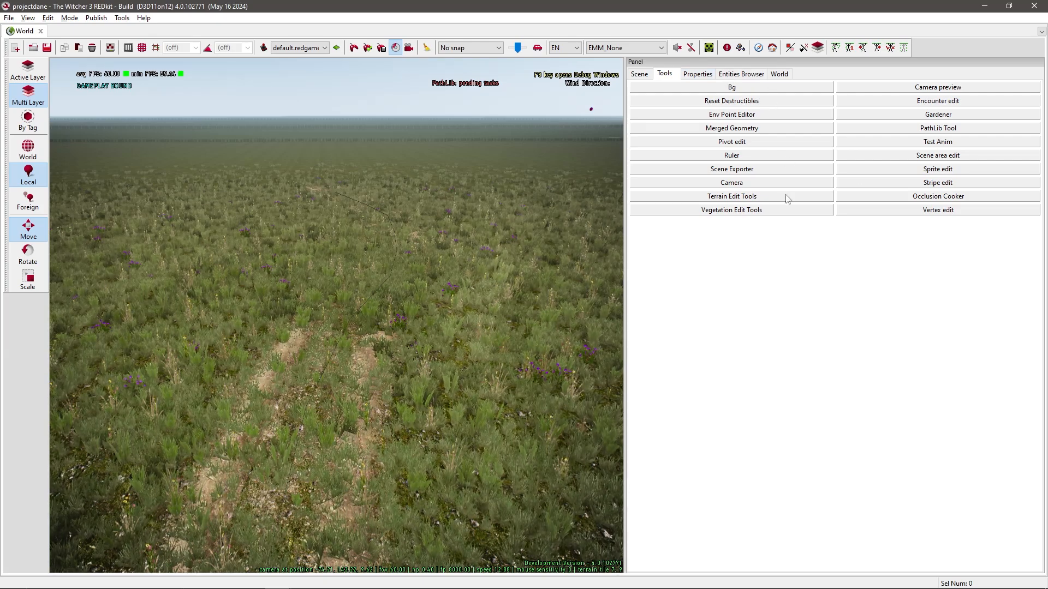
Select the whole dirt-track road stripe and orbit in for a closer look.
left_click(731, 195)
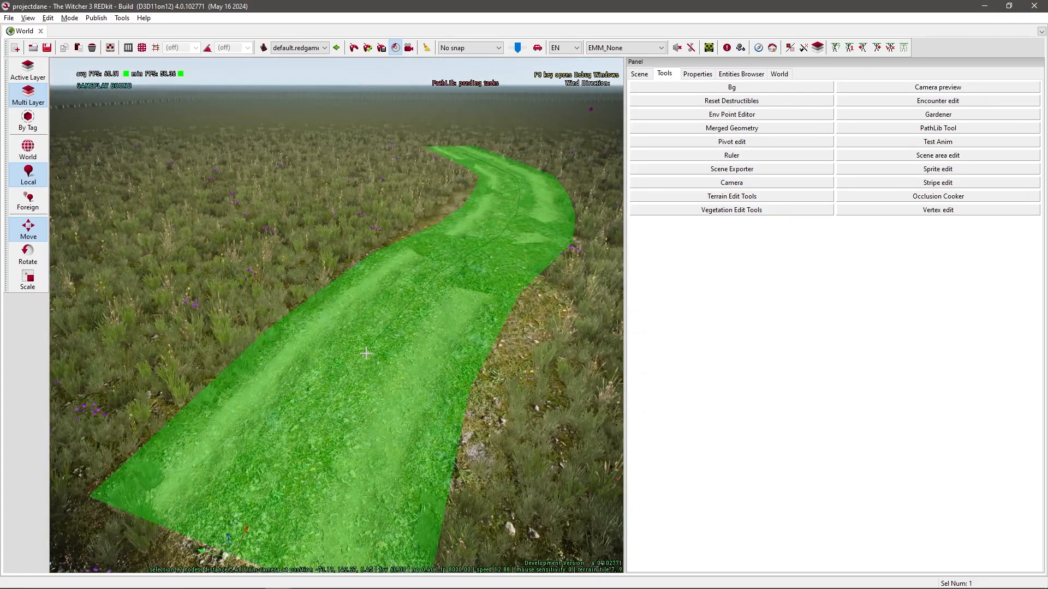
left_click(637, 73)
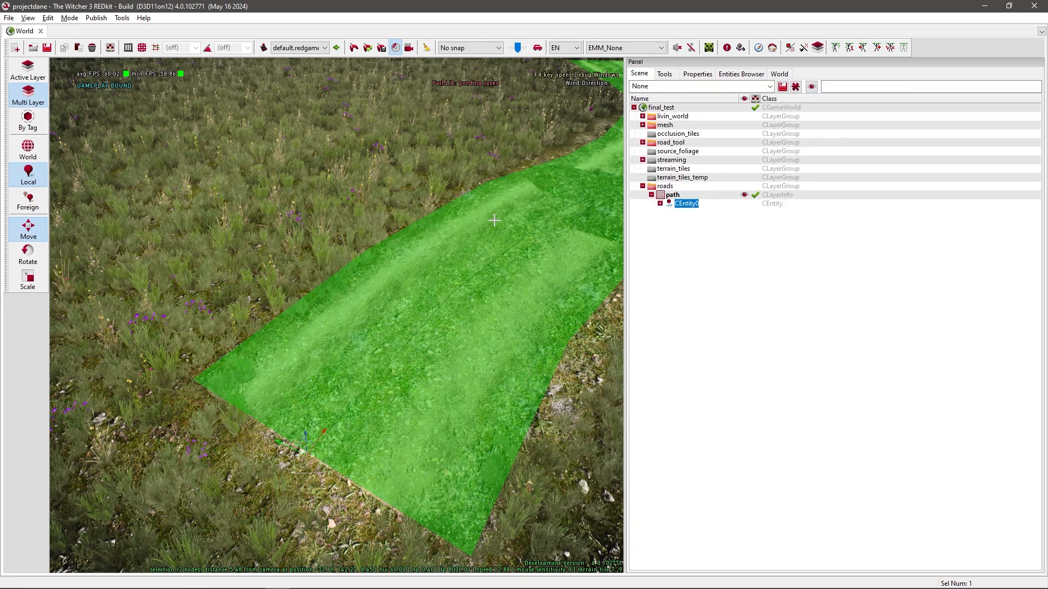
right_click(464, 318)
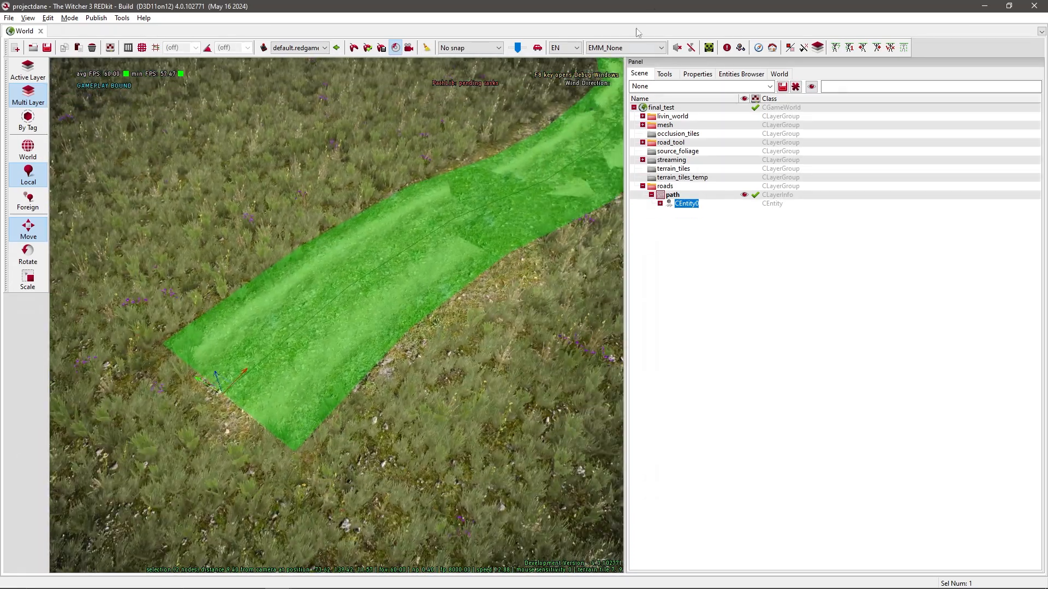
Re-enter Stripe edit on the road with the whole winding path in view.
left_click(663, 73)
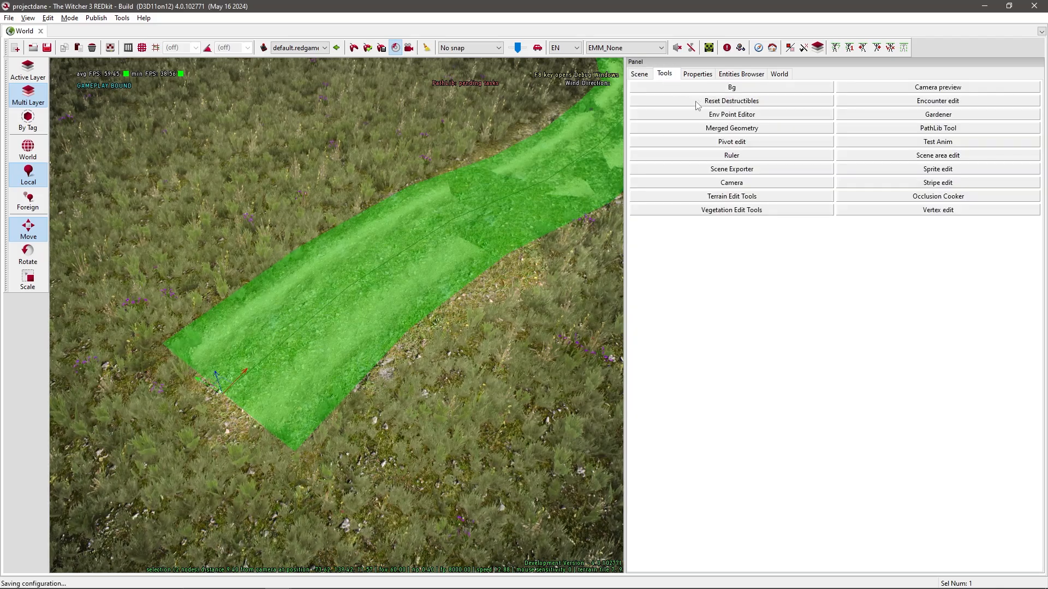
left_click(936, 183)
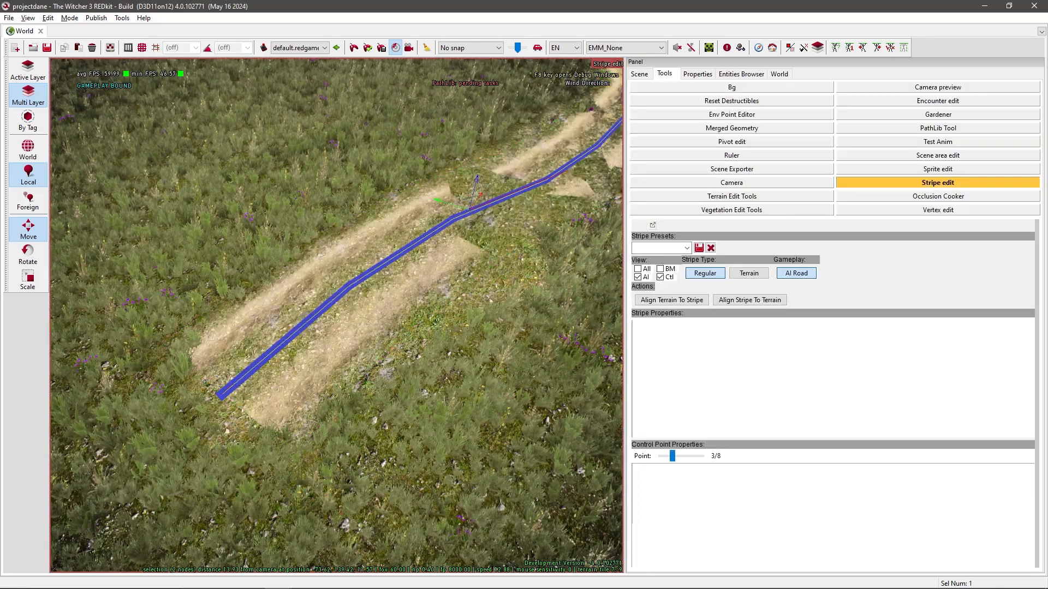
left_click_drag(672, 456, 689, 456)
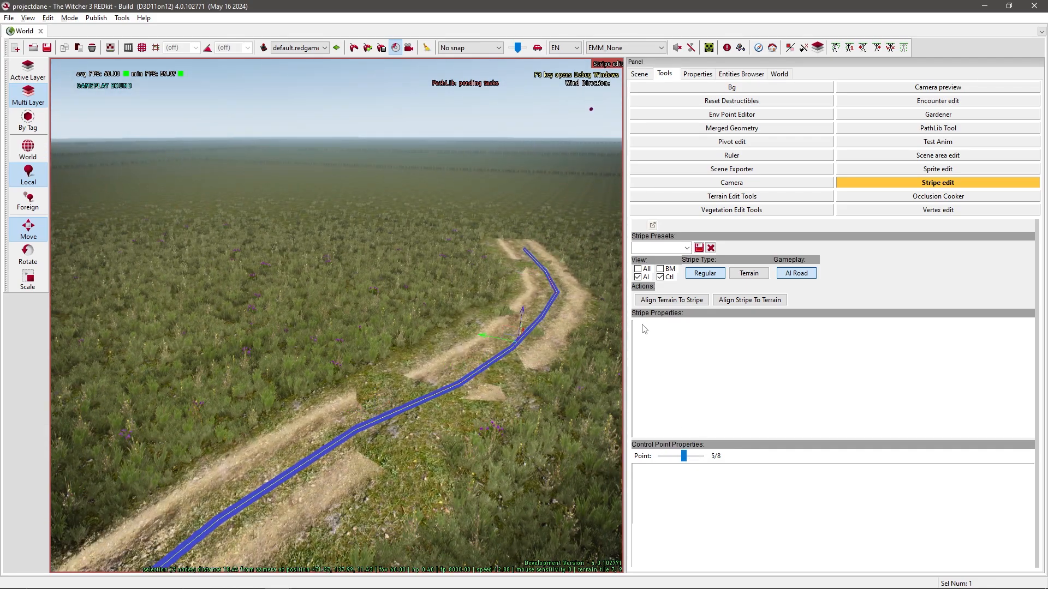
Choose Align Stripe To Terrain to show its Rotation Blend controls.
left_click(670, 299)
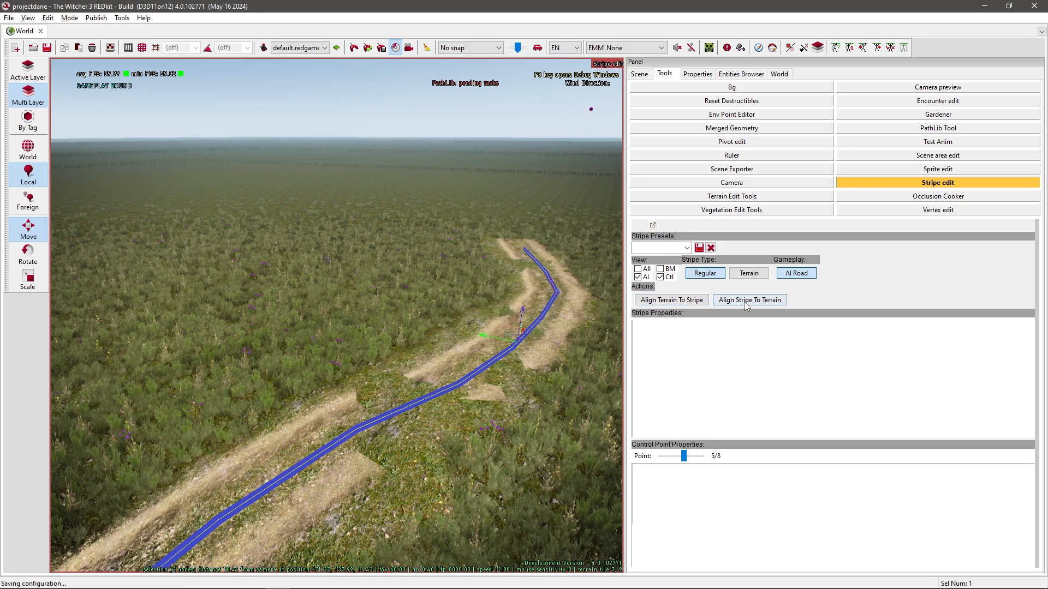
left_click(749, 299)
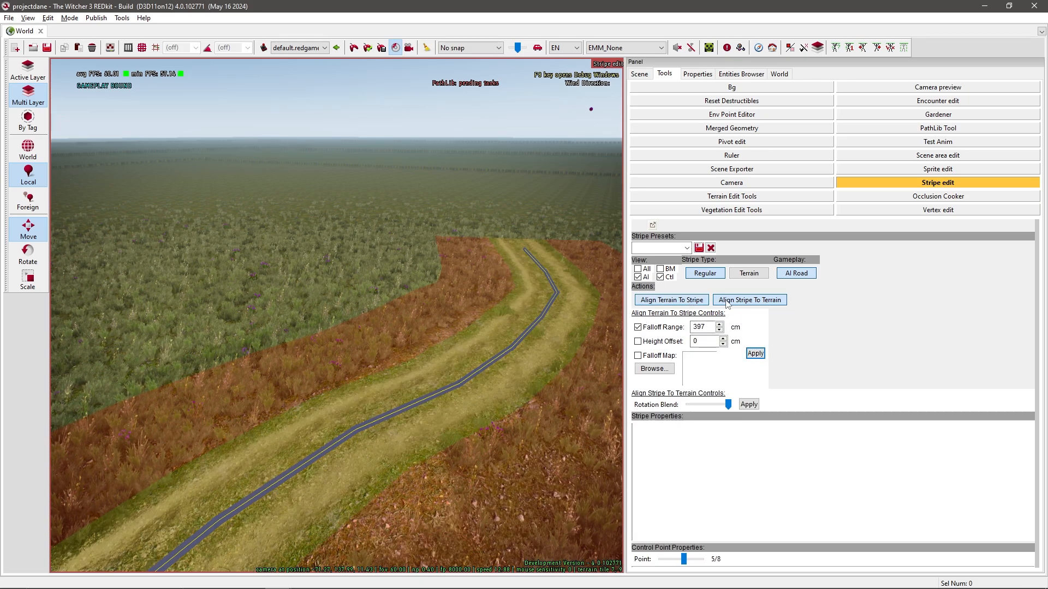
left_click(749, 299)
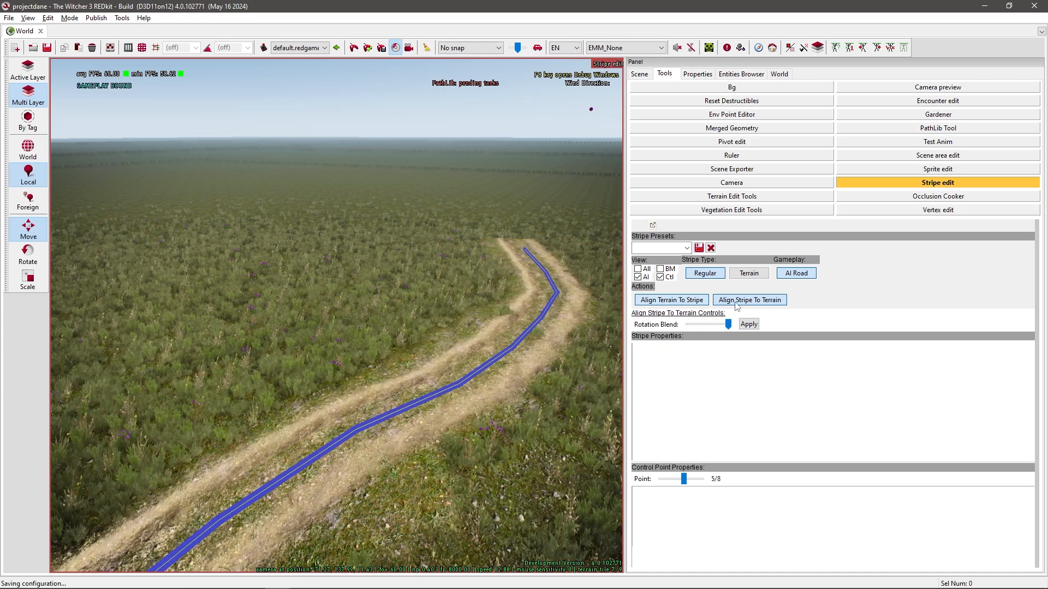